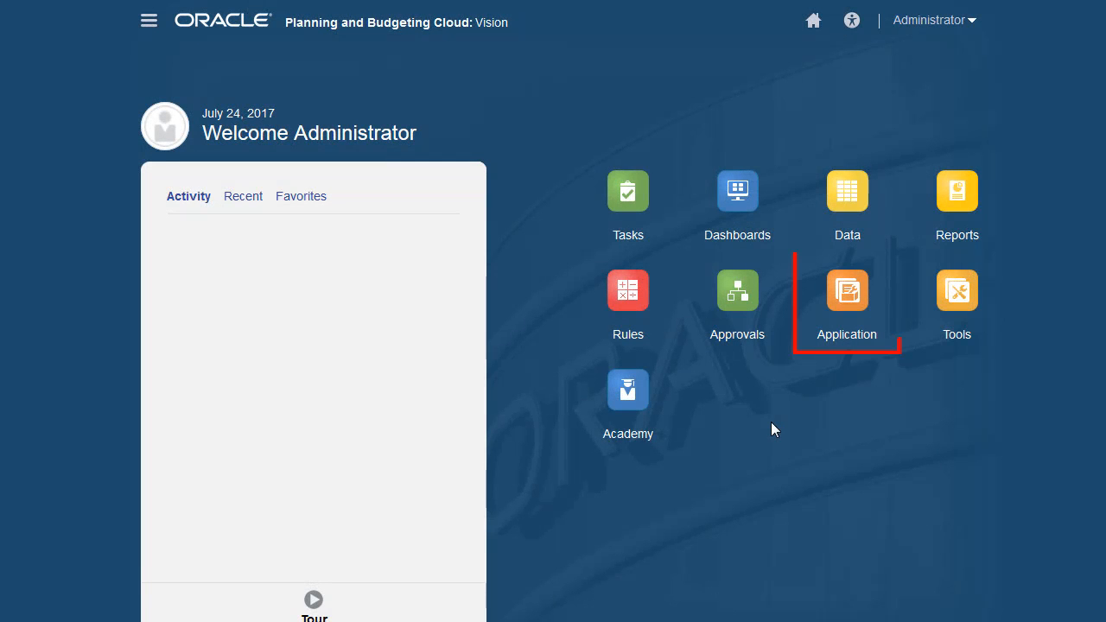
Create a new valid intersection group named 'Entity and Product'
click(839, 290)
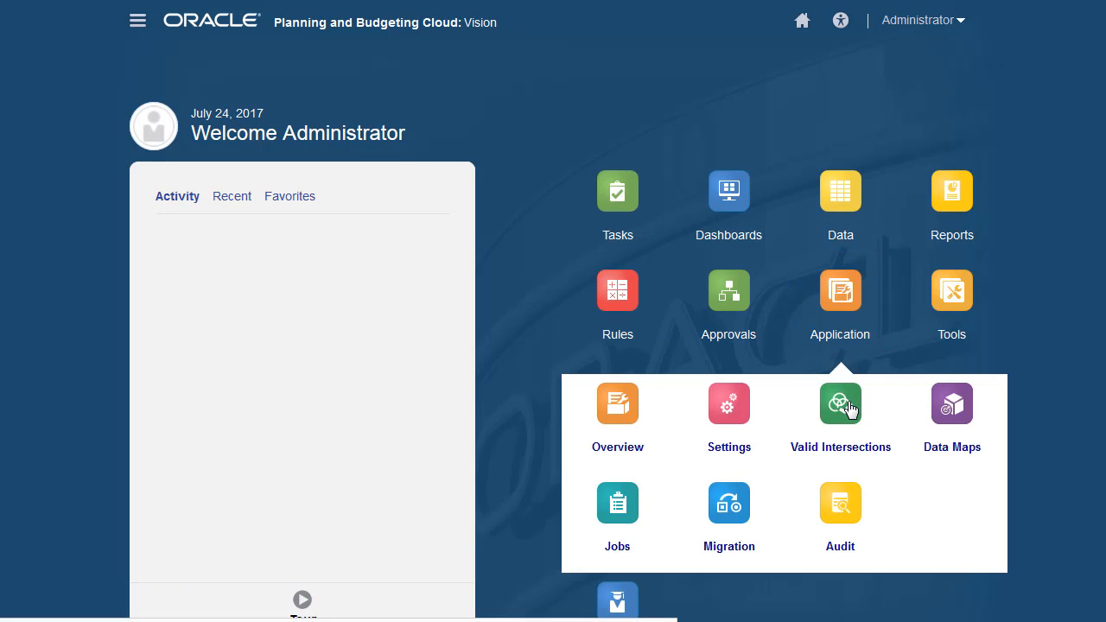
click(839, 404)
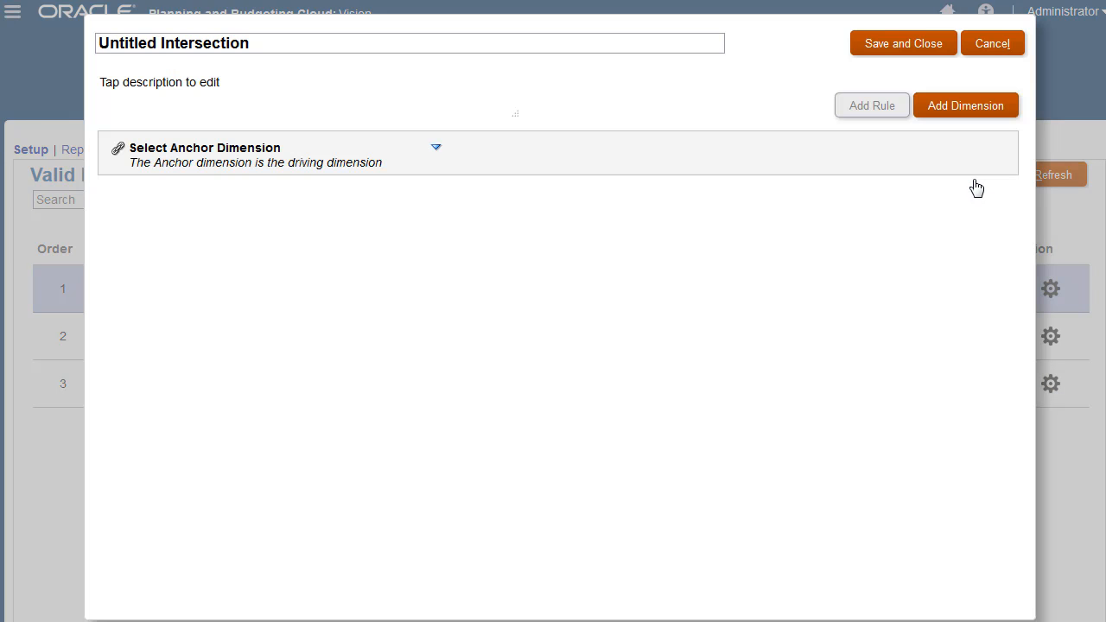
text(Entity and Product)
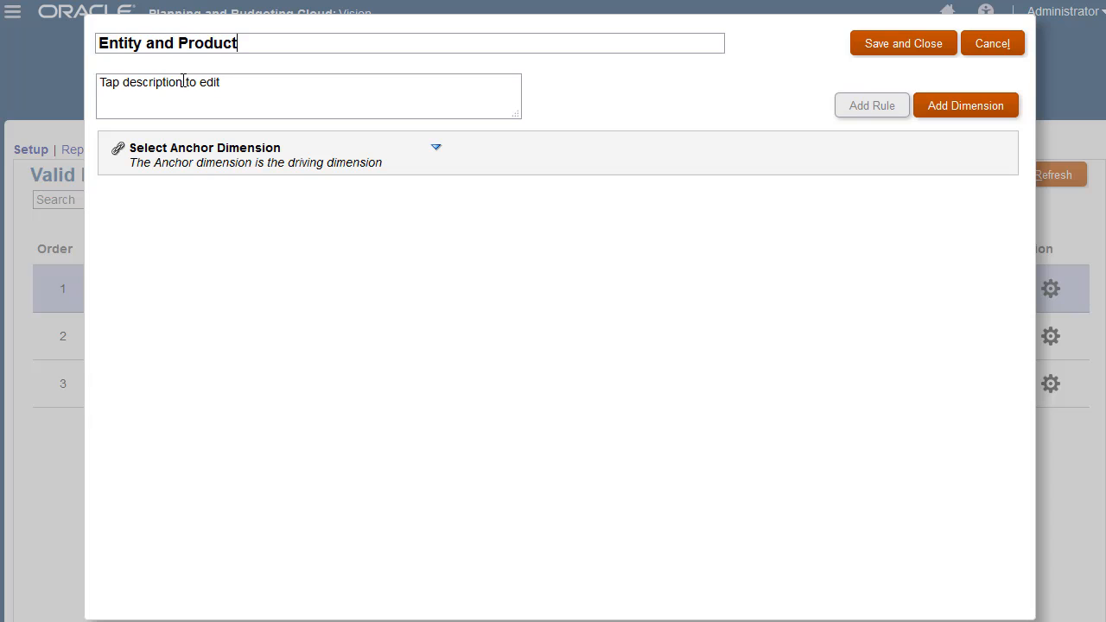
click(307, 95)
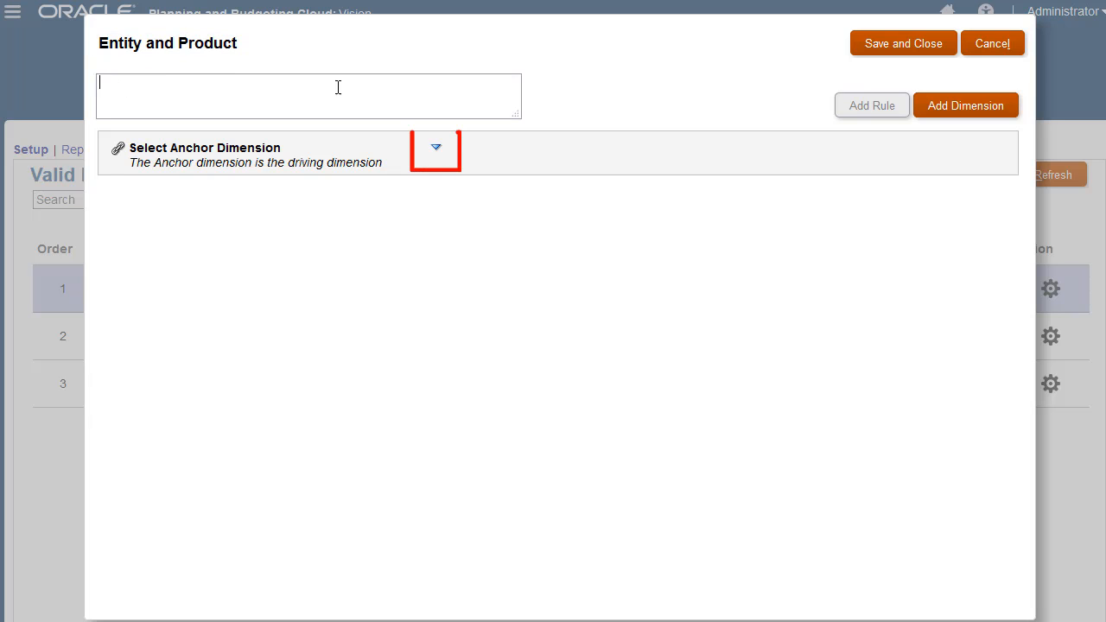
Make Entity the anchor dimension, add Product, and start an empty rule row
click(436, 147)
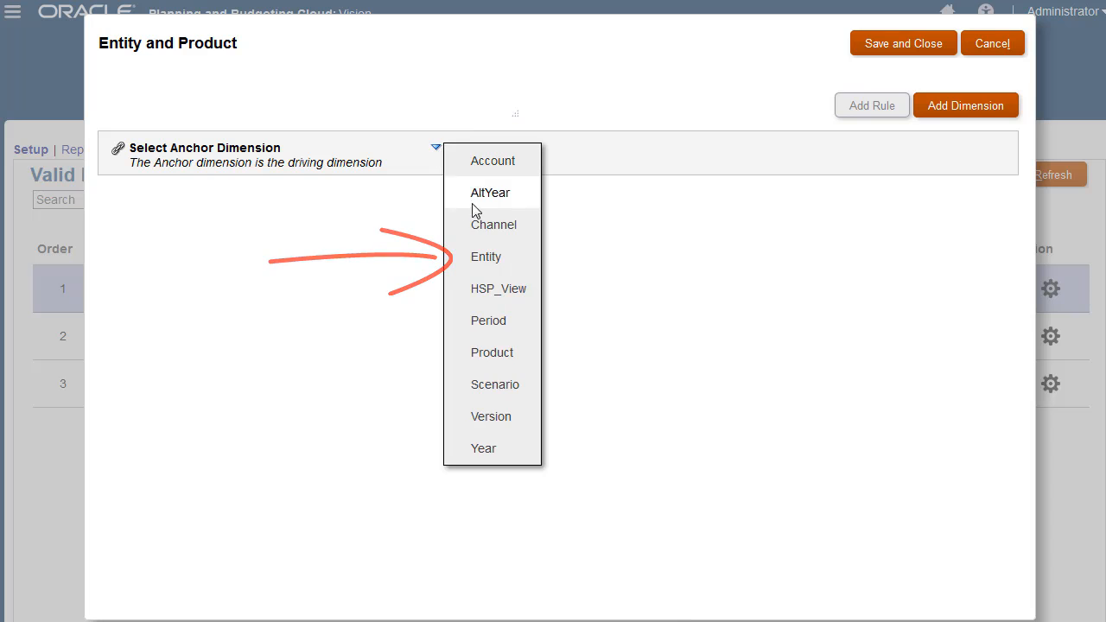
click(486, 256)
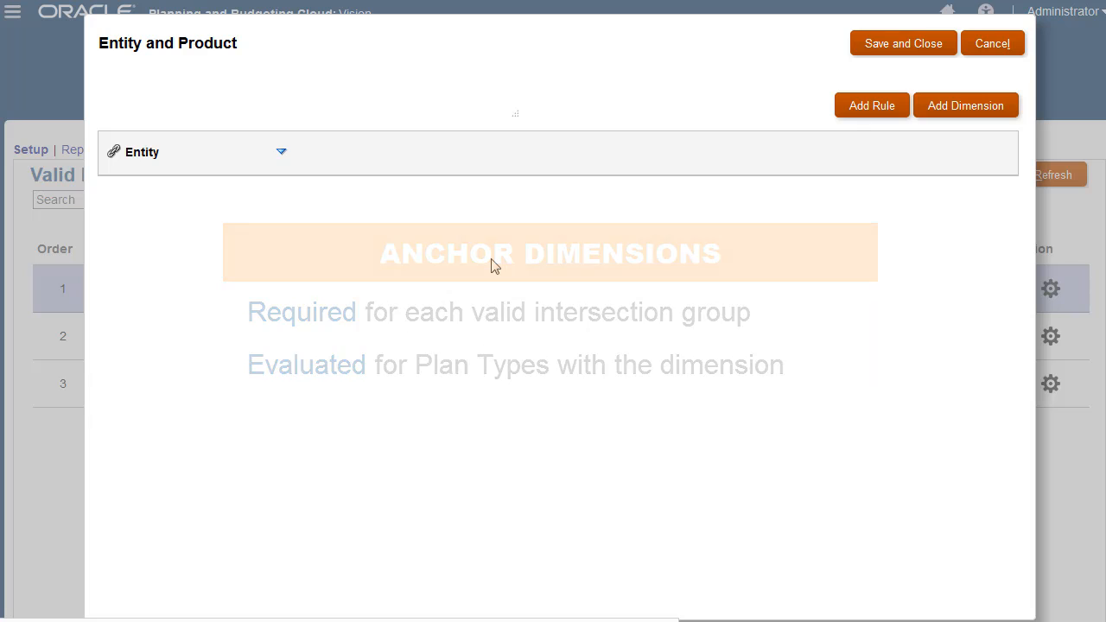
click(964, 105)
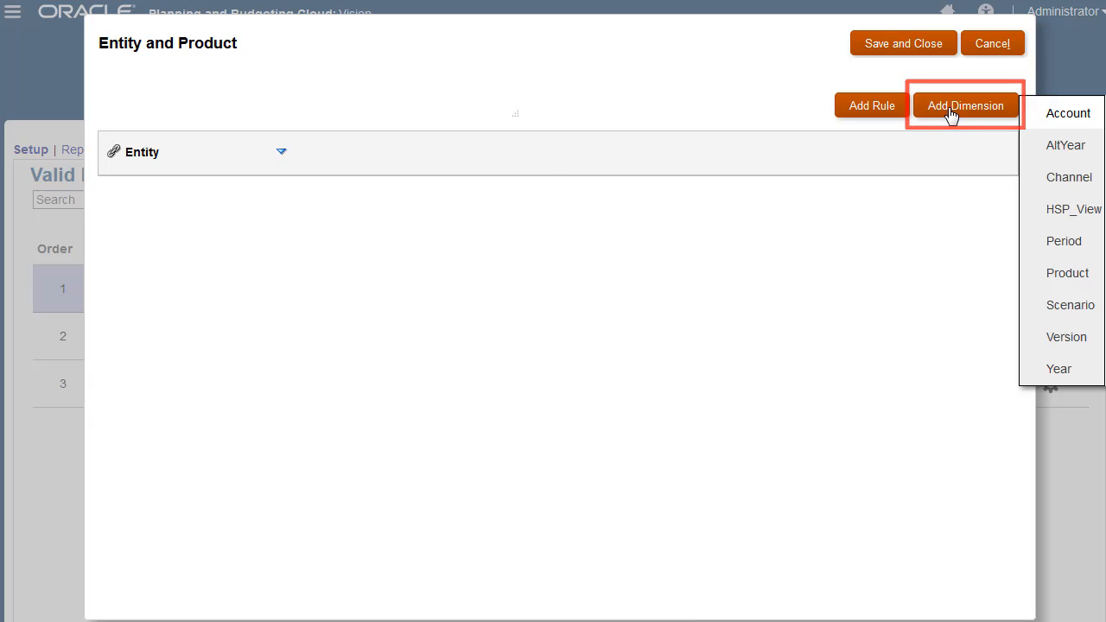
click(1068, 273)
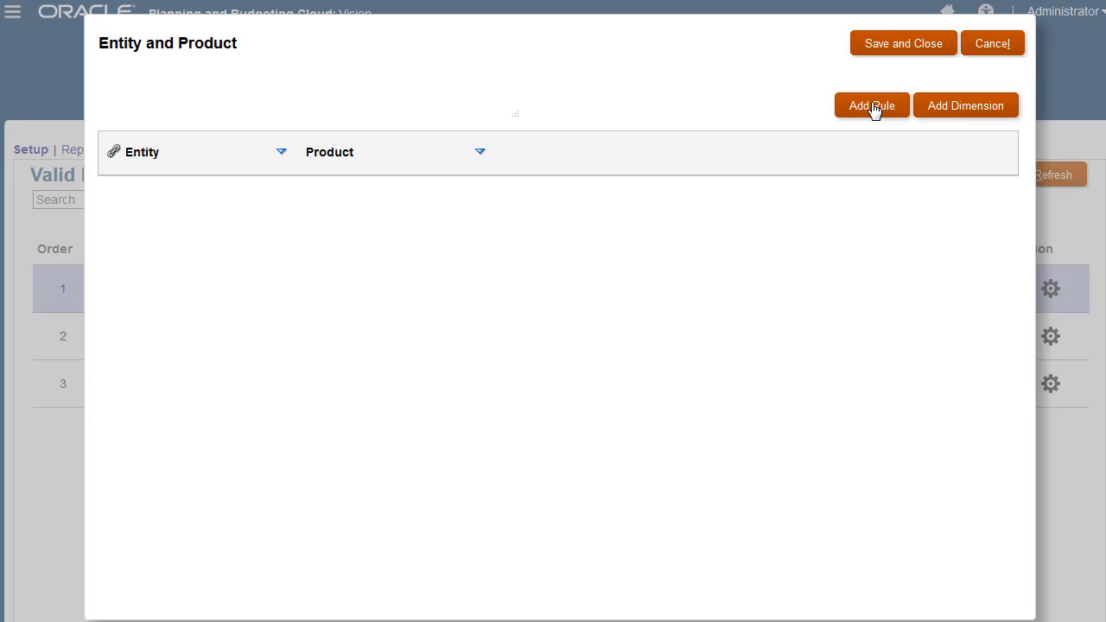
click(871, 106)
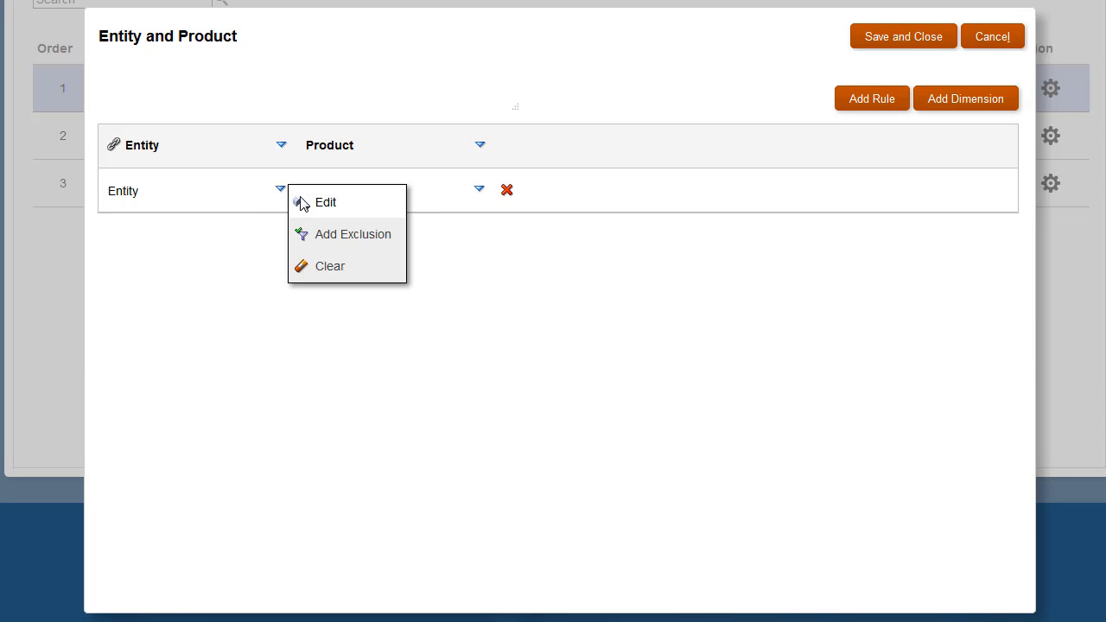
Search for and select International Sales as the rule's Entity member
click(324, 202)
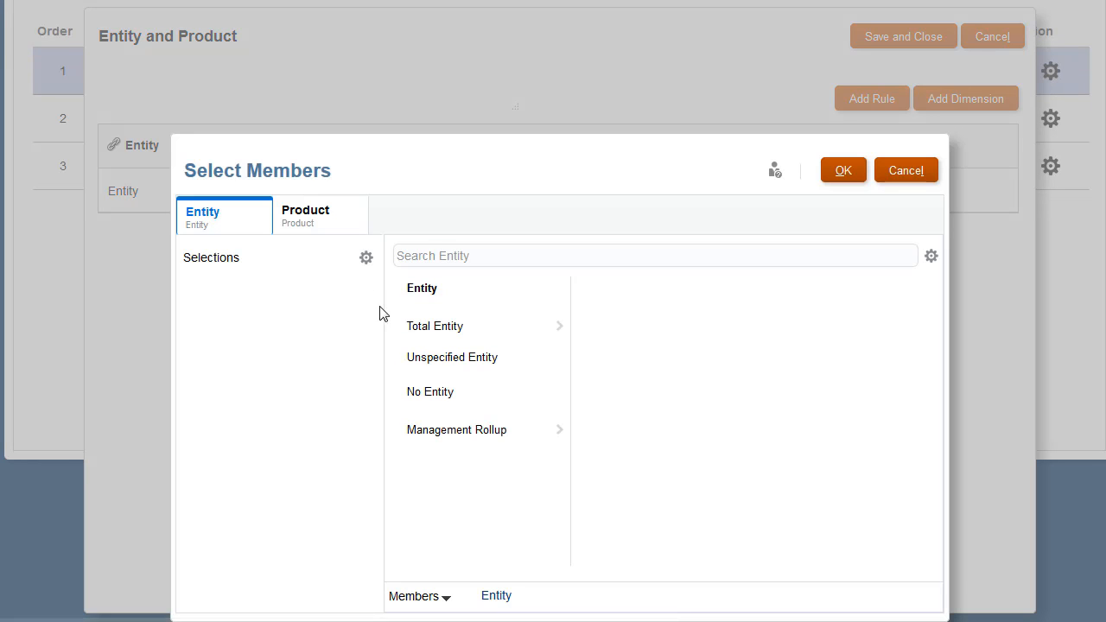
click(436, 327)
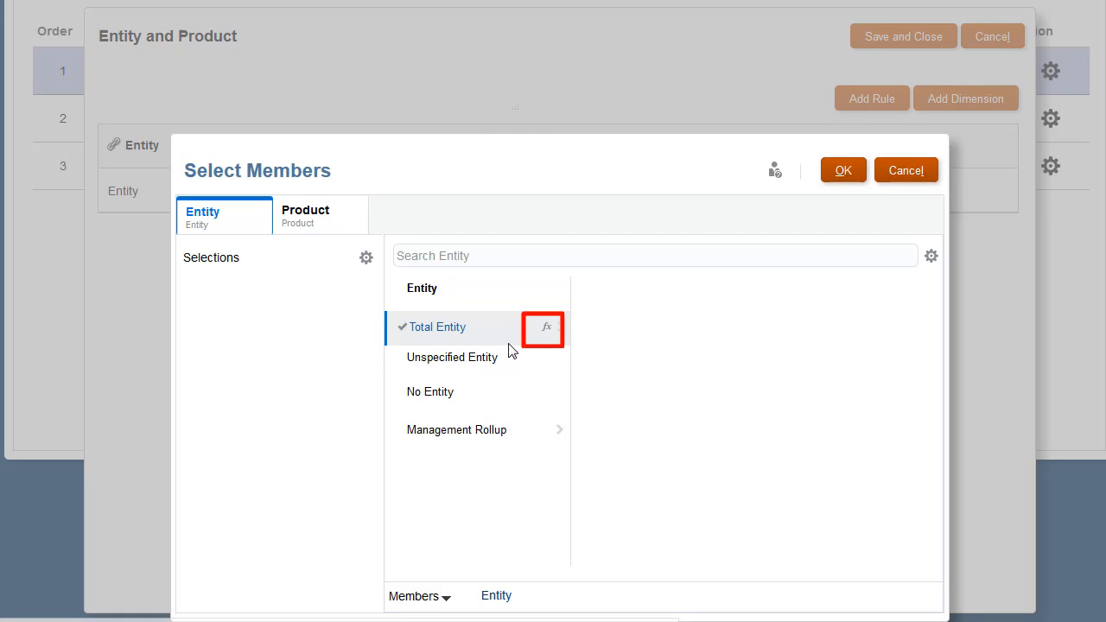
click(653, 255)
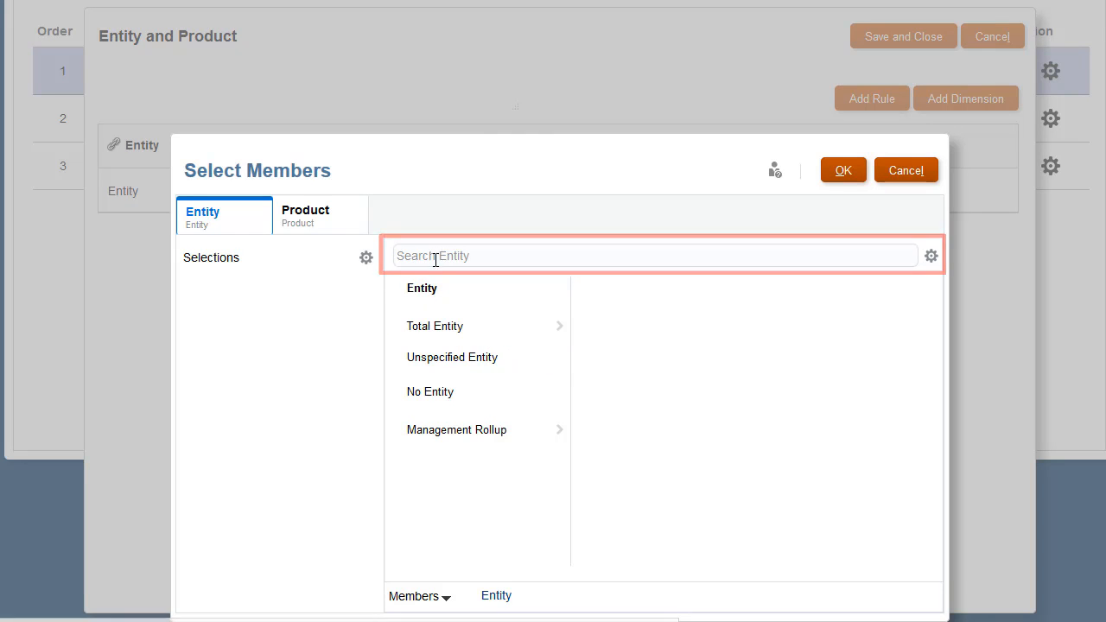
click(366, 258)
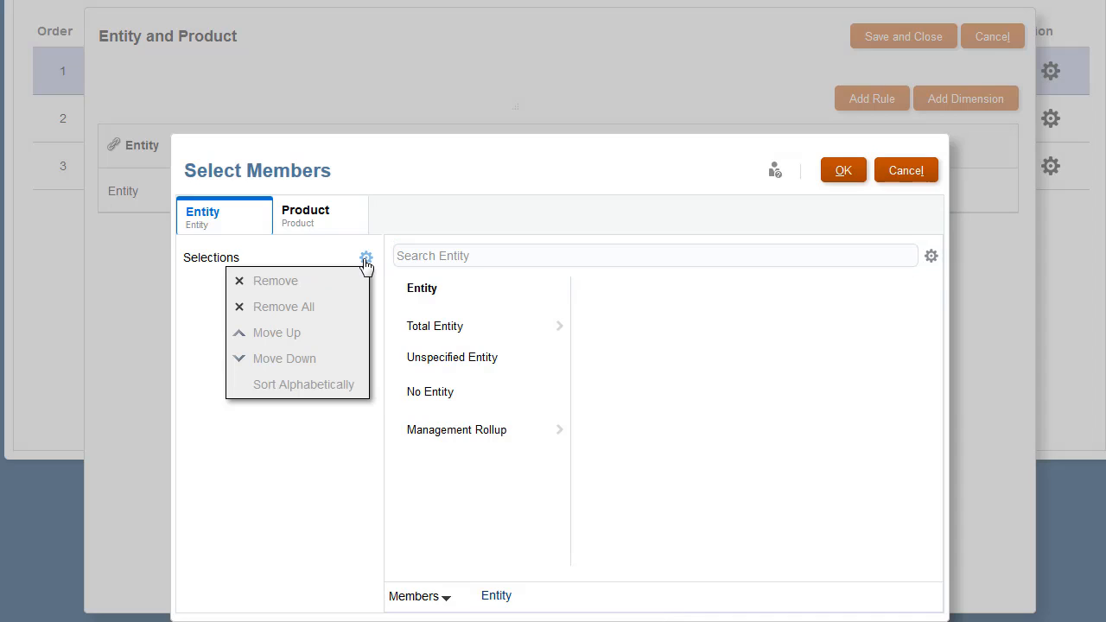
click(929, 255)
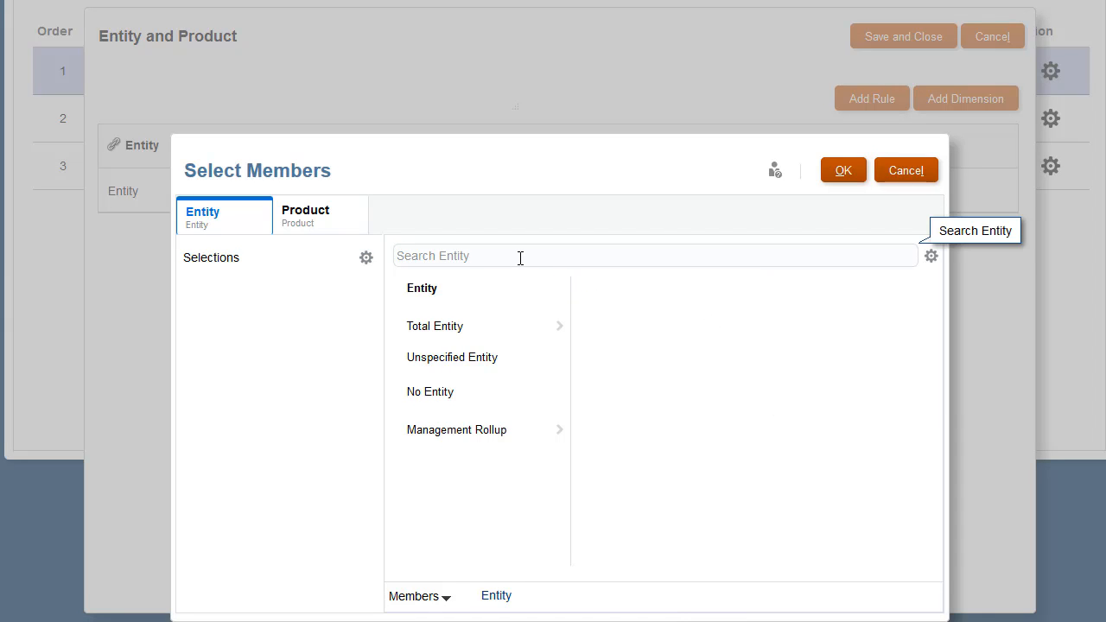
text(International Sales)
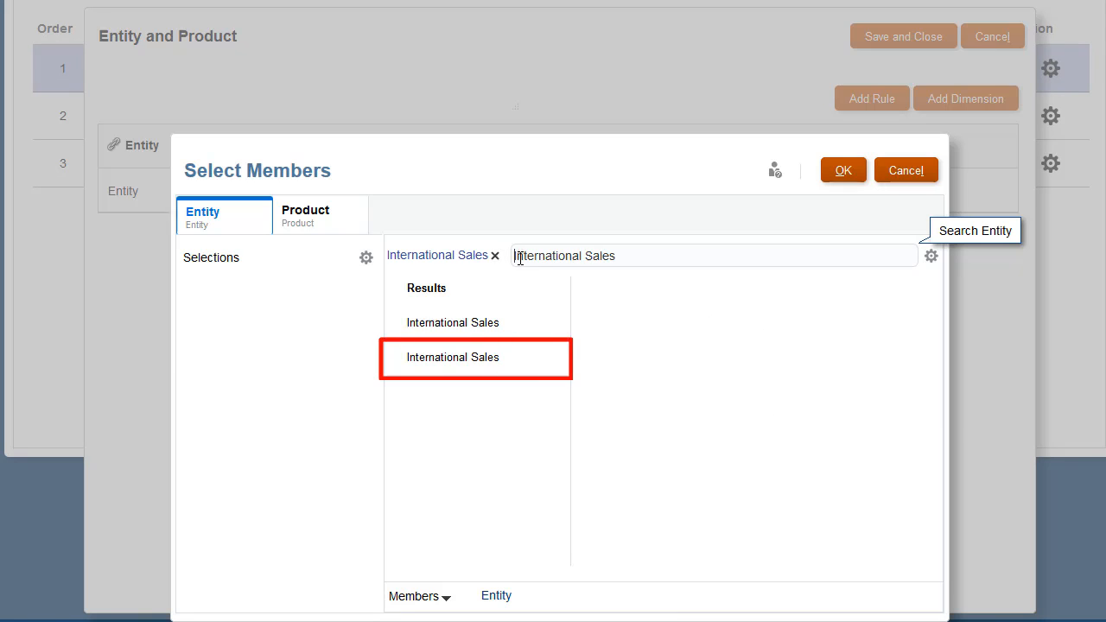
click(453, 358)
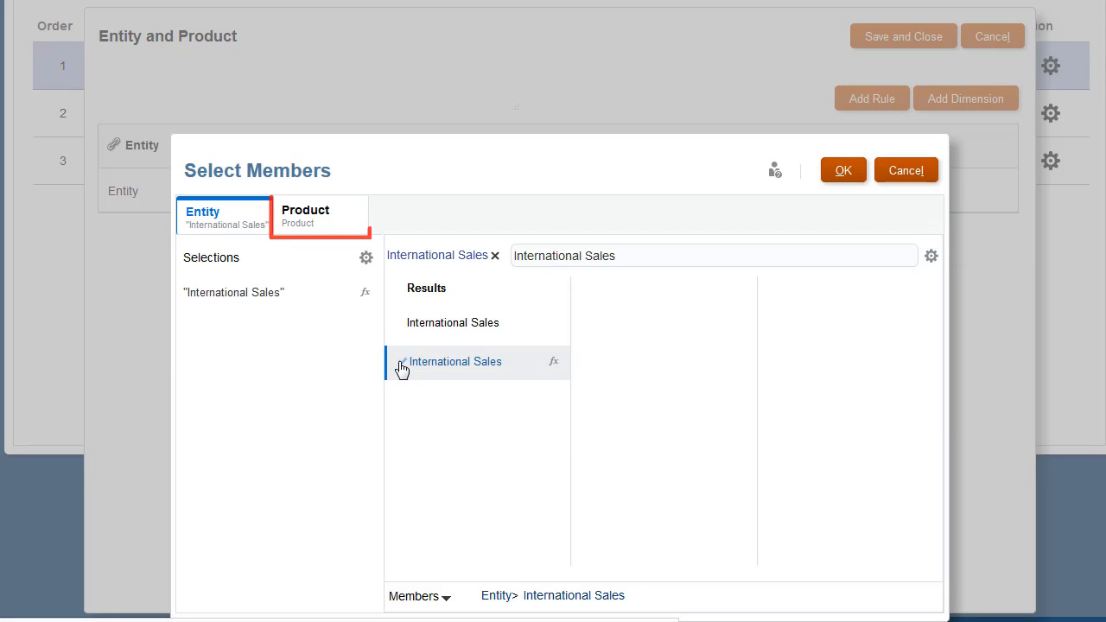
Choose Computer Equipment descendants, Game, Camera and Television as the rule's products and confirm
click(304, 216)
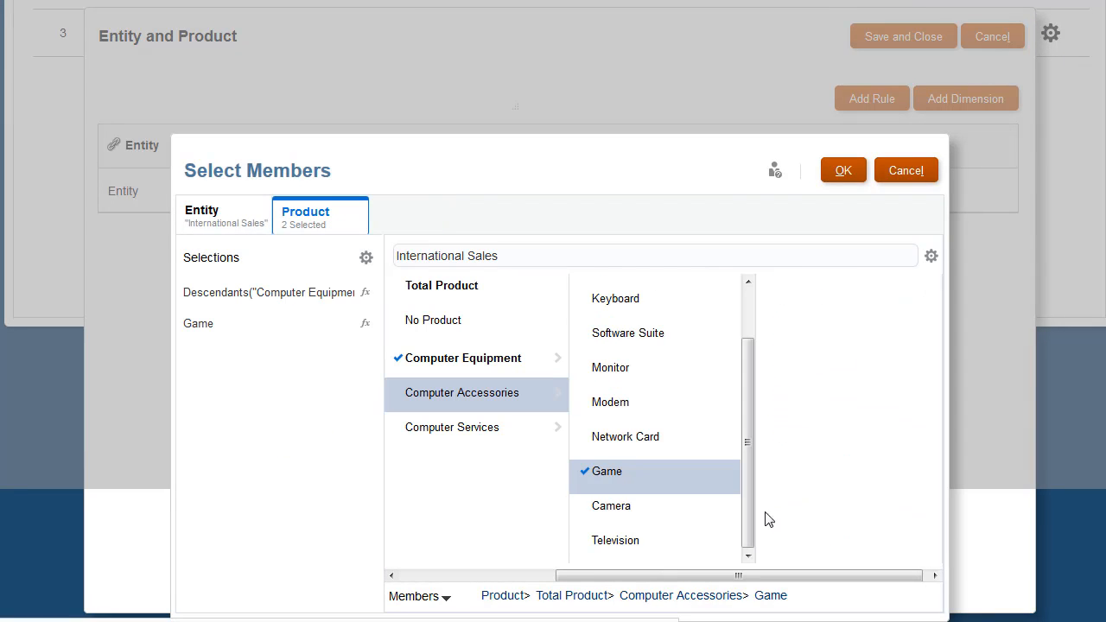
click(615, 544)
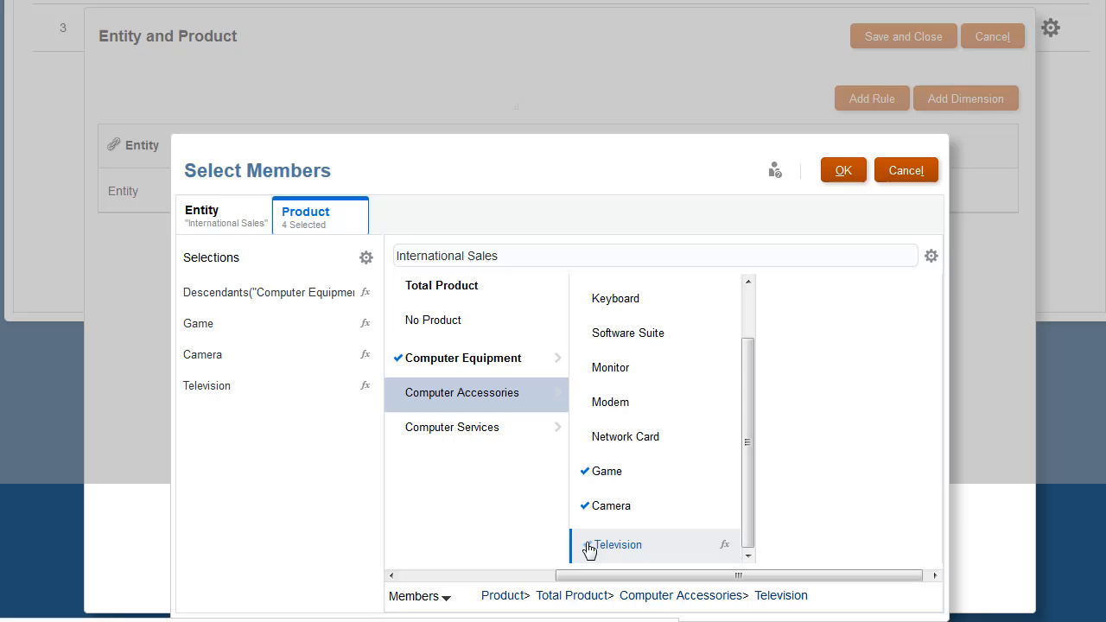
click(841, 170)
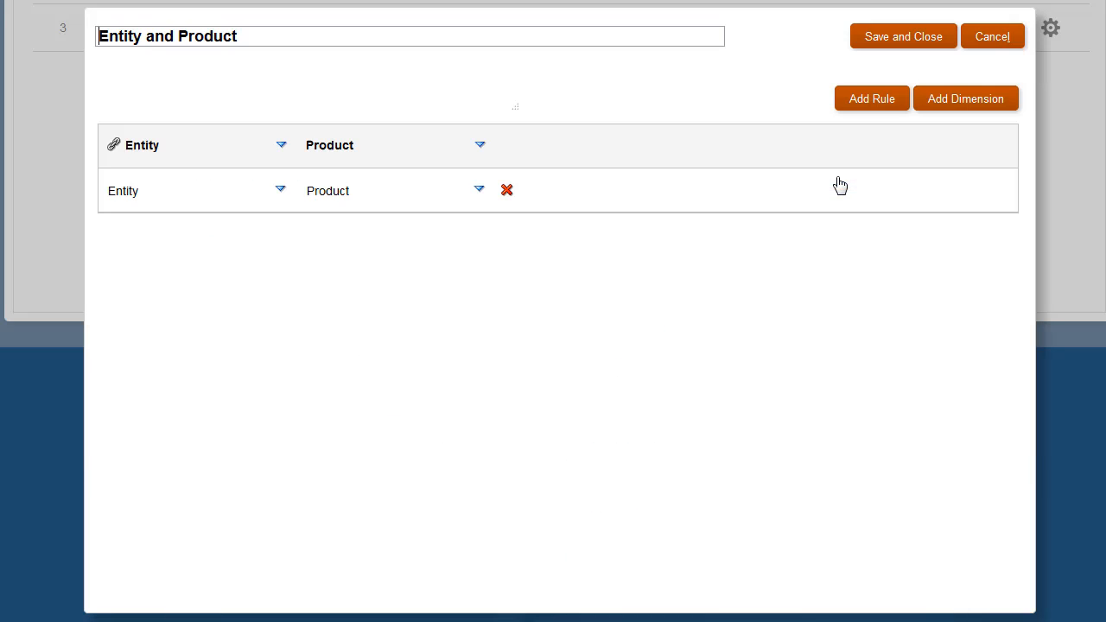
Add an IDescendants(Sales) rule row and delete the extra Sales Central row
click(280, 145)
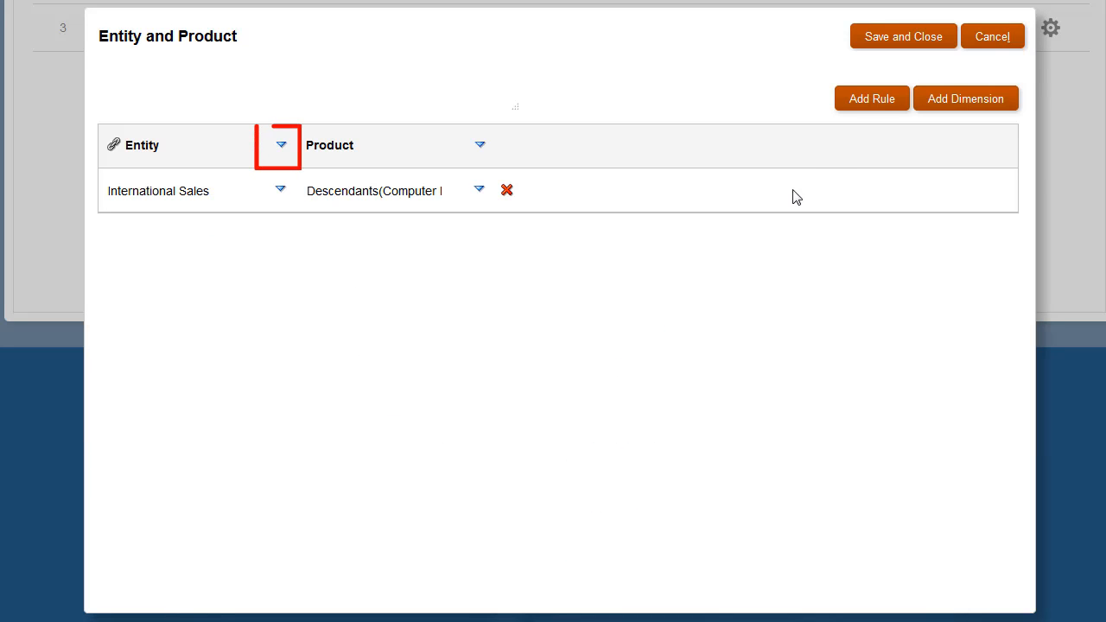
click(280, 145)
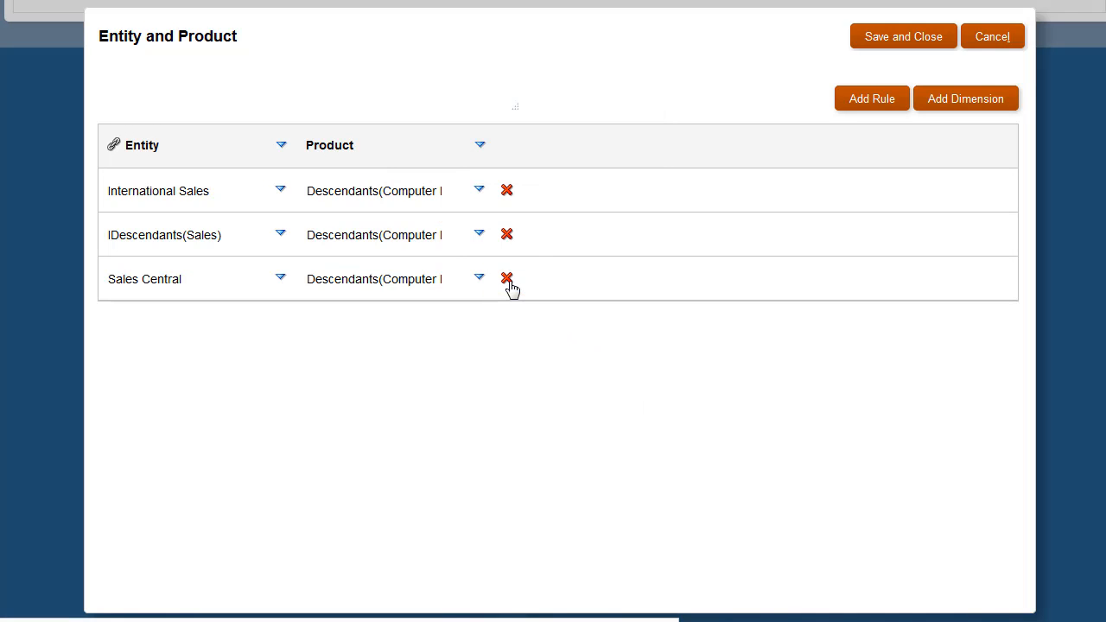
click(508, 278)
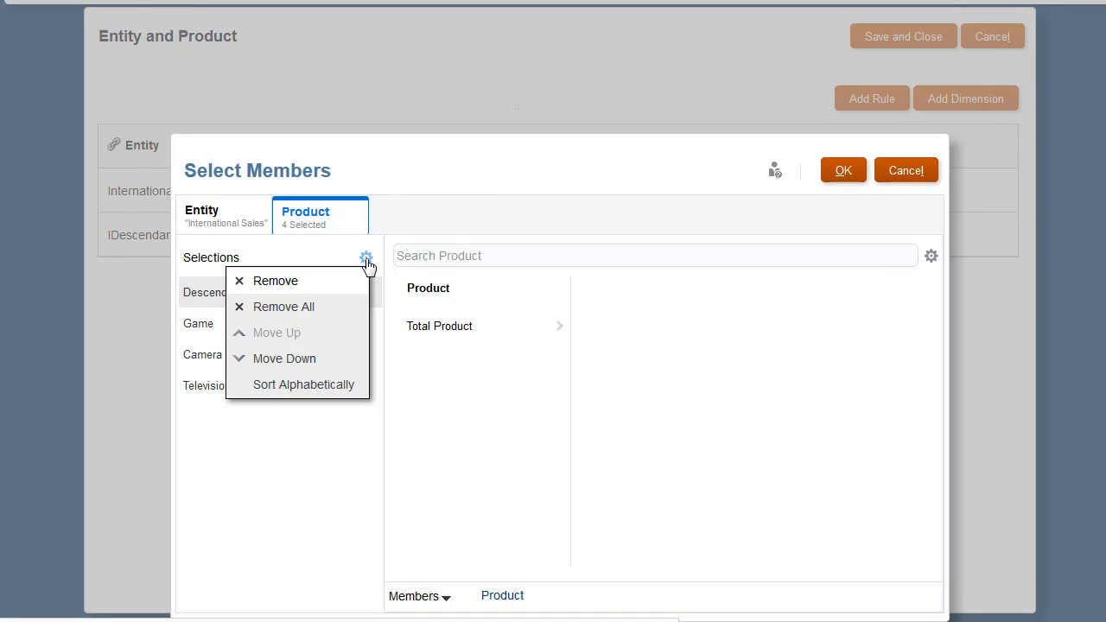
Remove the Computer Equipment descendants so the rule keeps only Game, Camera and Television
click(275, 280)
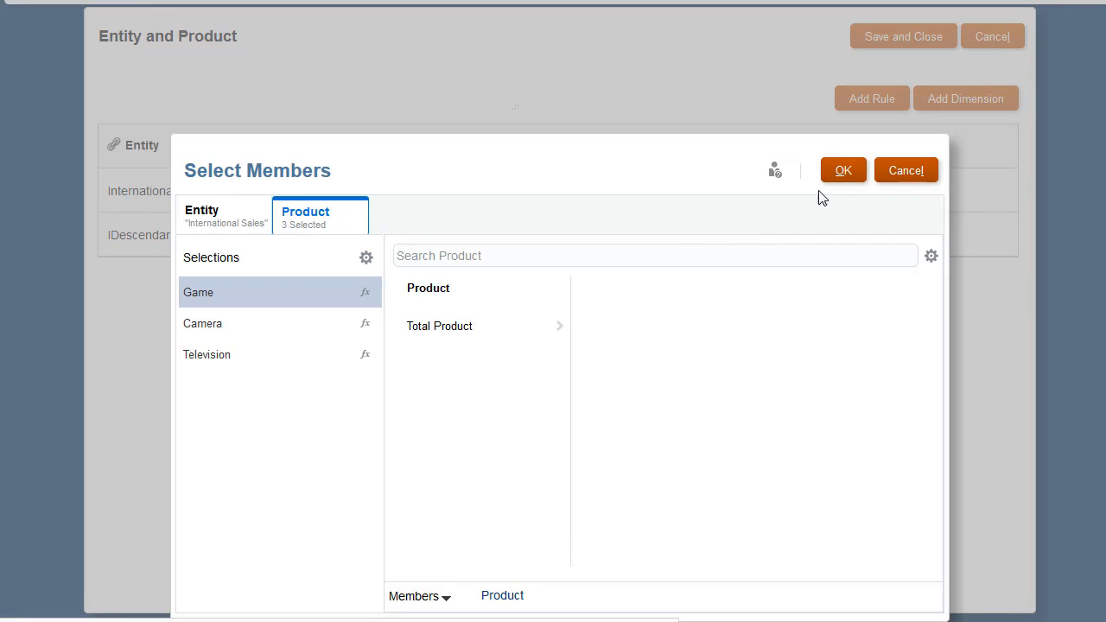
click(843, 169)
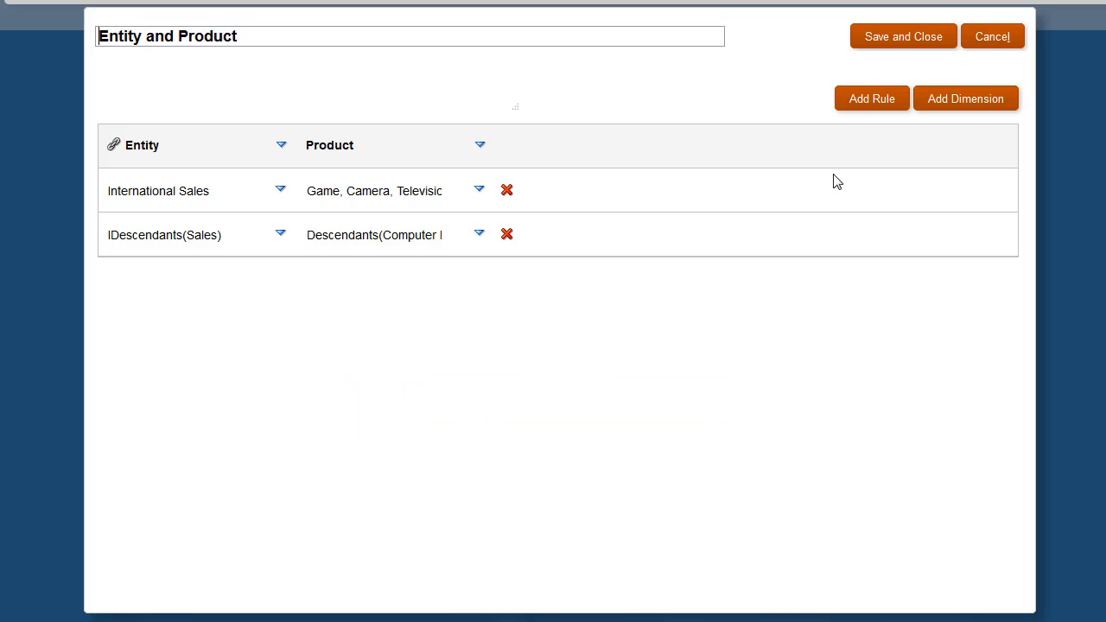
Add a Sales East rule with Software Suite as its only product member
click(870, 97)
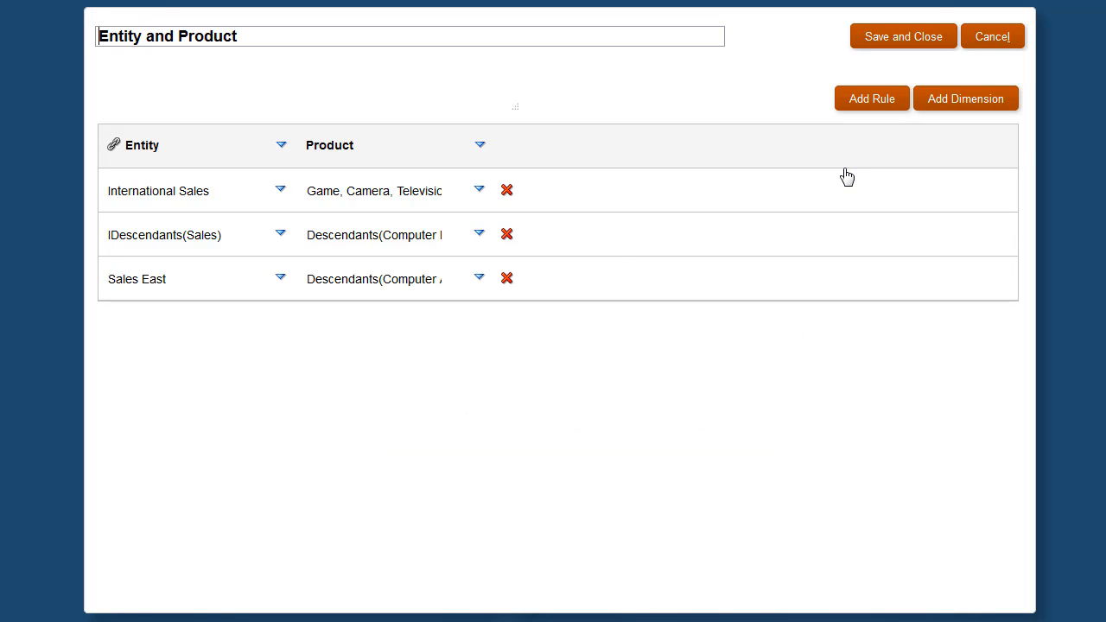
click(479, 277)
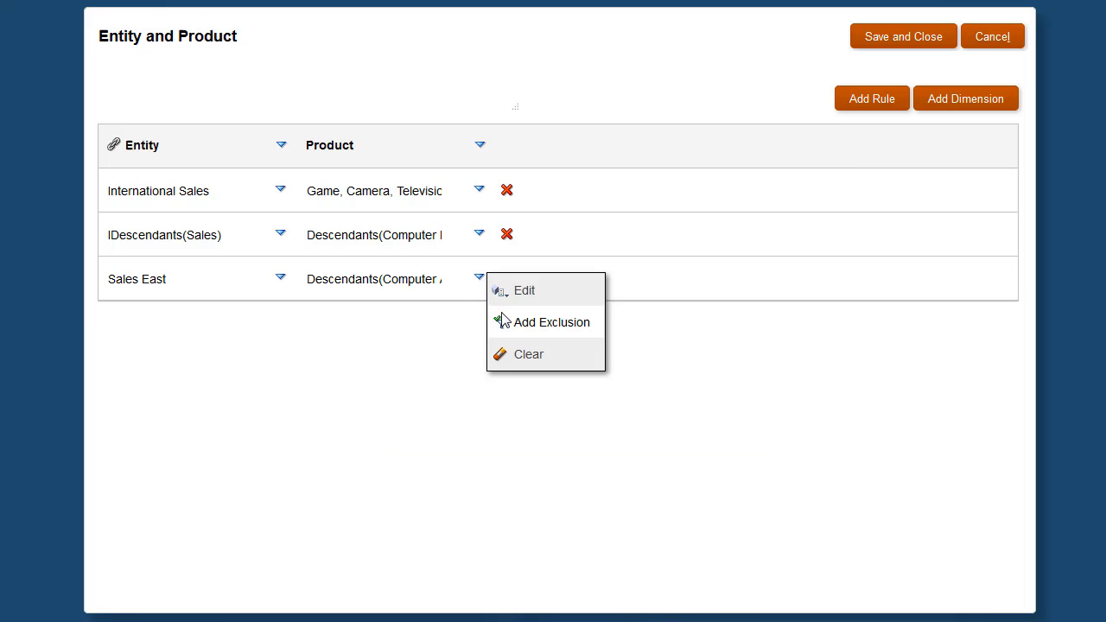
click(525, 290)
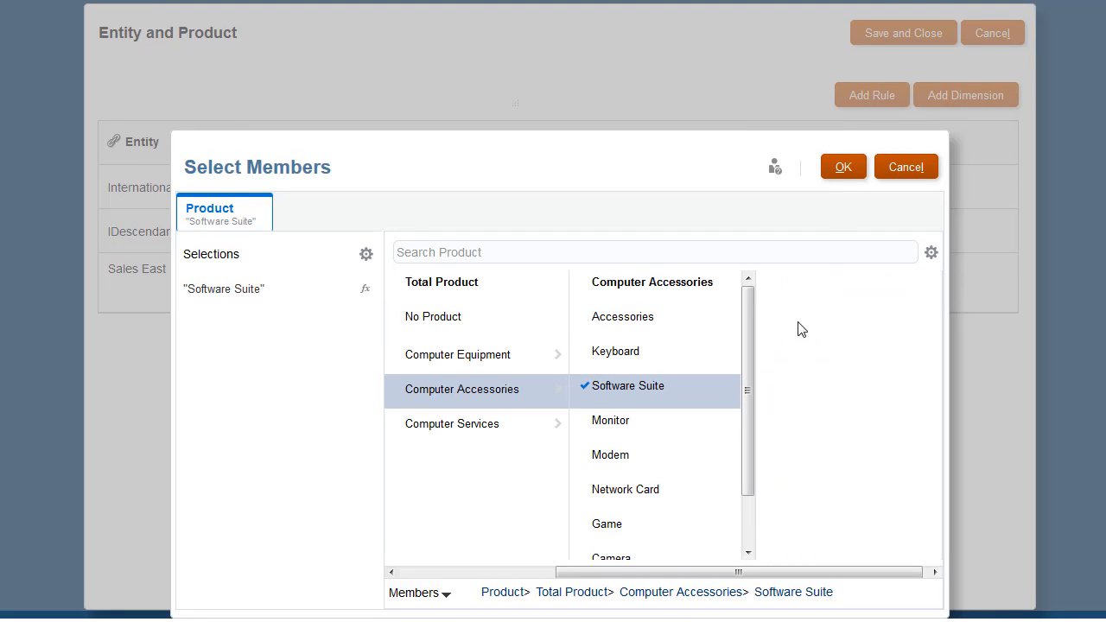
click(843, 166)
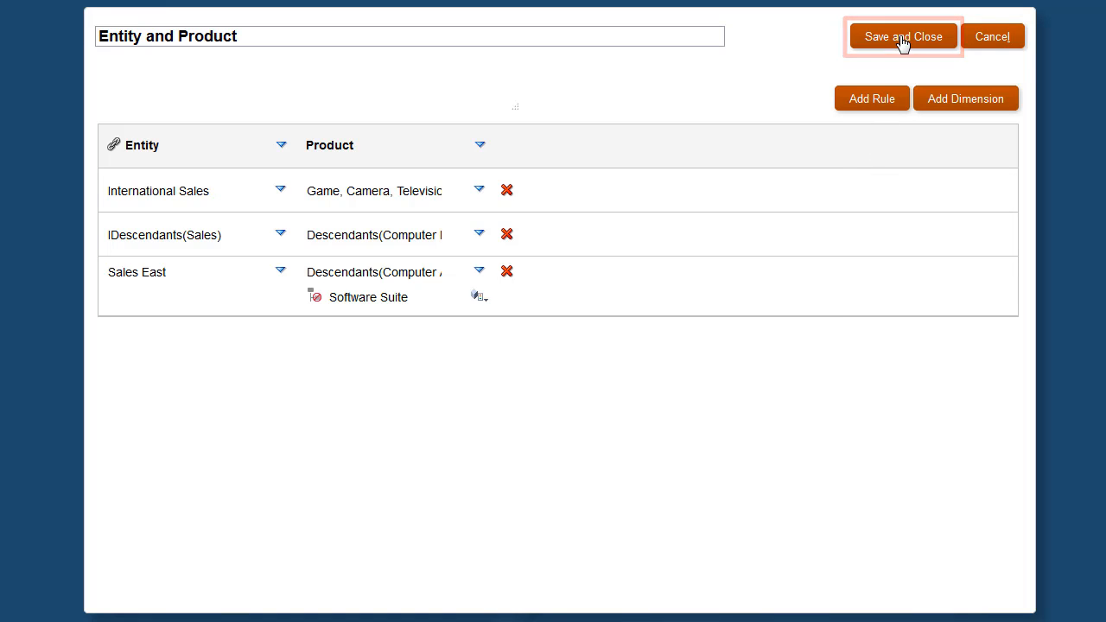
Save and close the Entity and Product rule editor
click(902, 36)
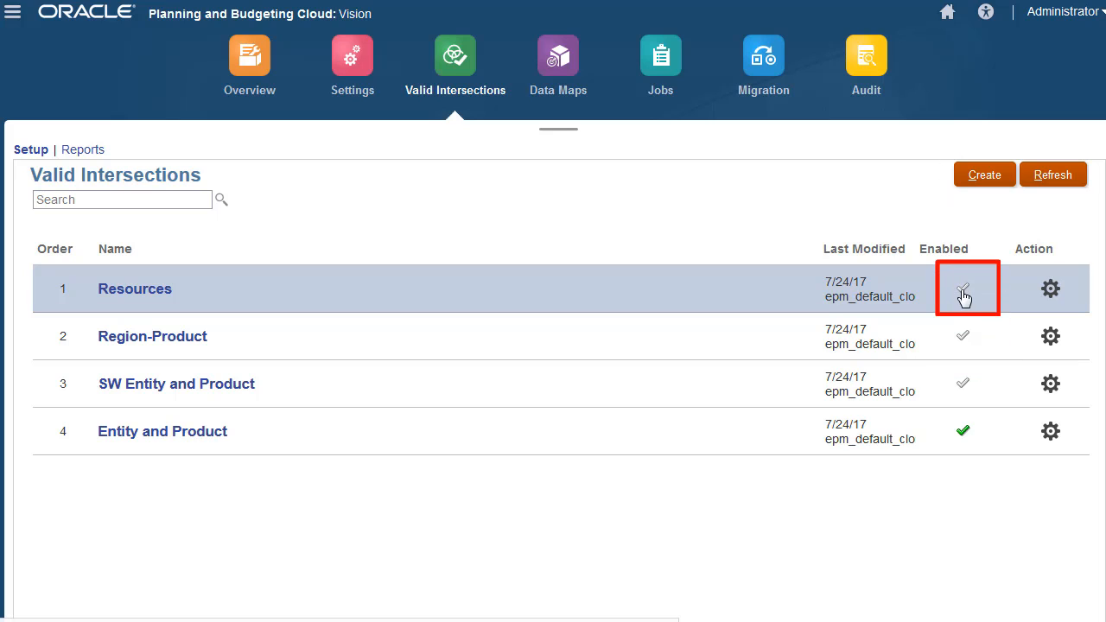
Enable Resources, review its Computer Services product rule members, and cancel without changes
click(961, 287)
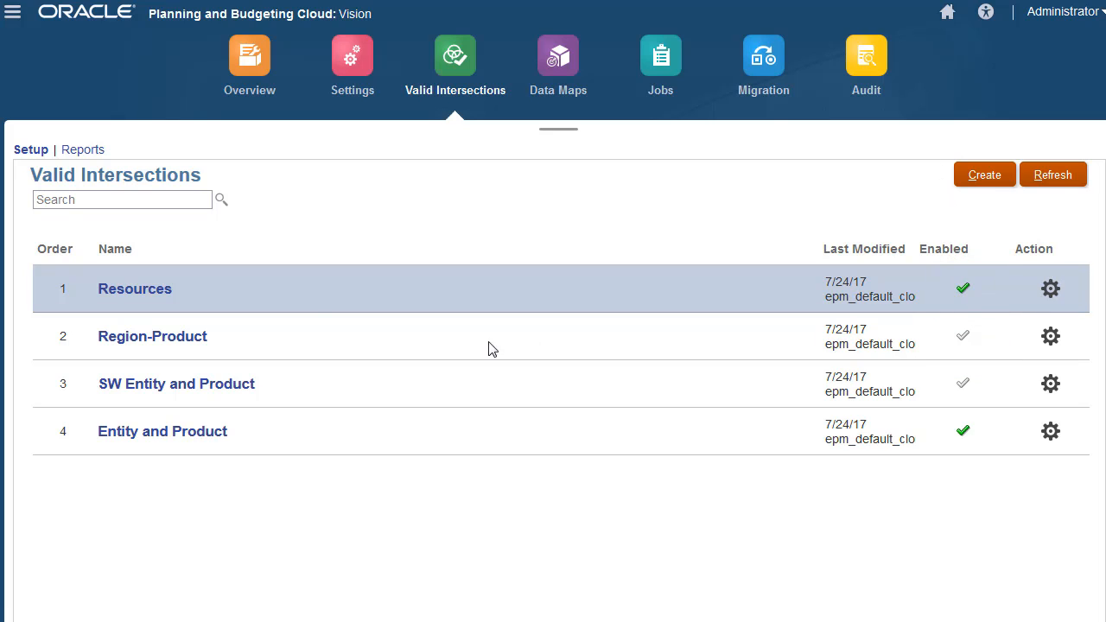
click(135, 288)
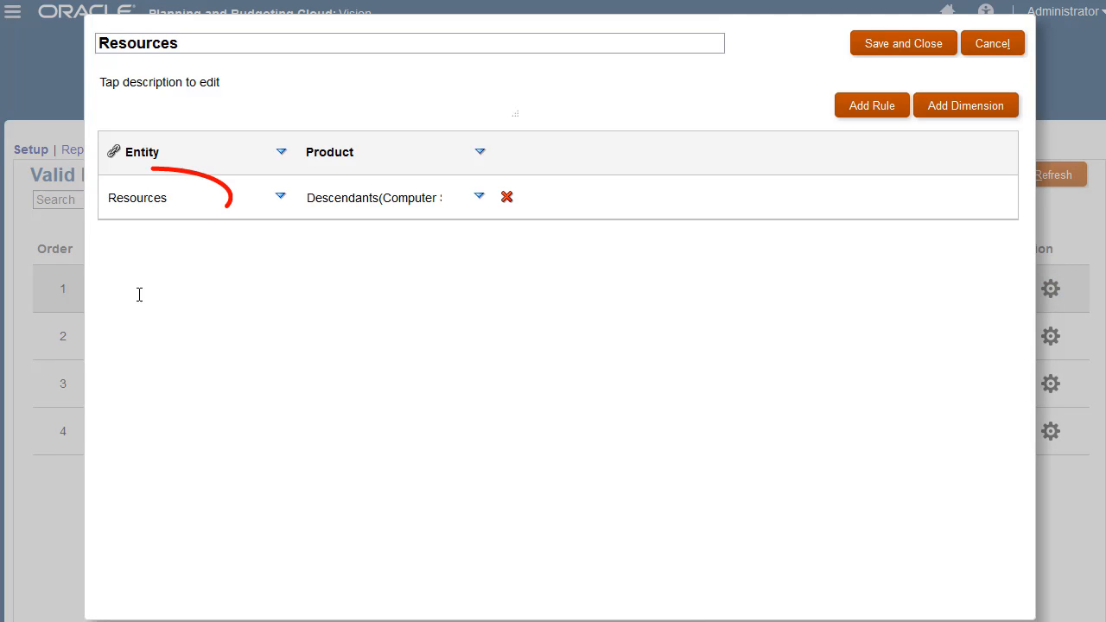
click(478, 197)
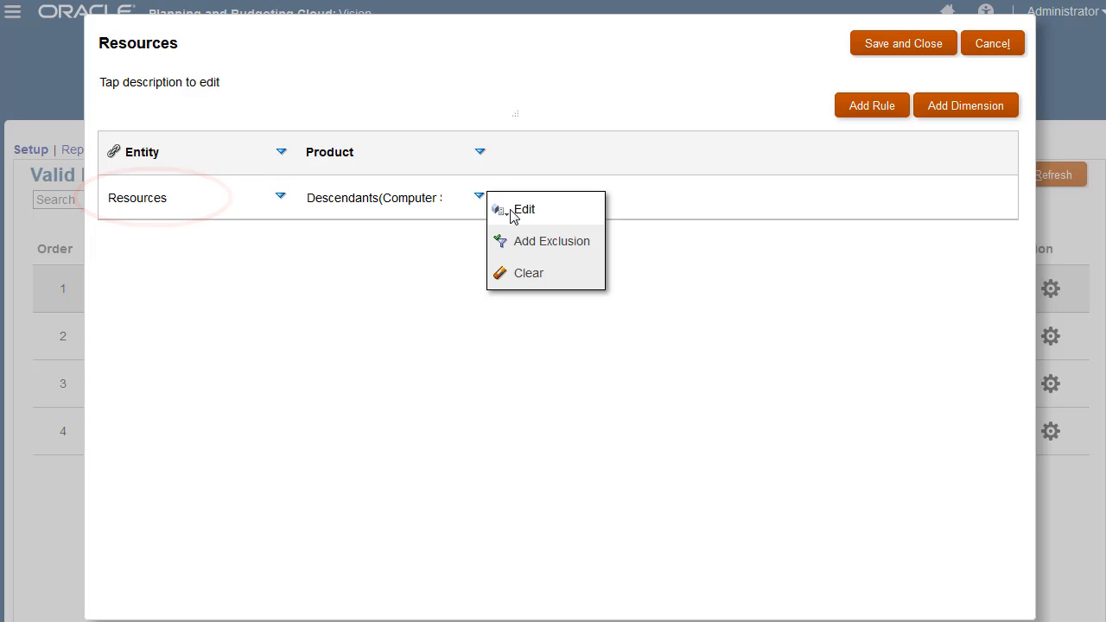
click(525, 210)
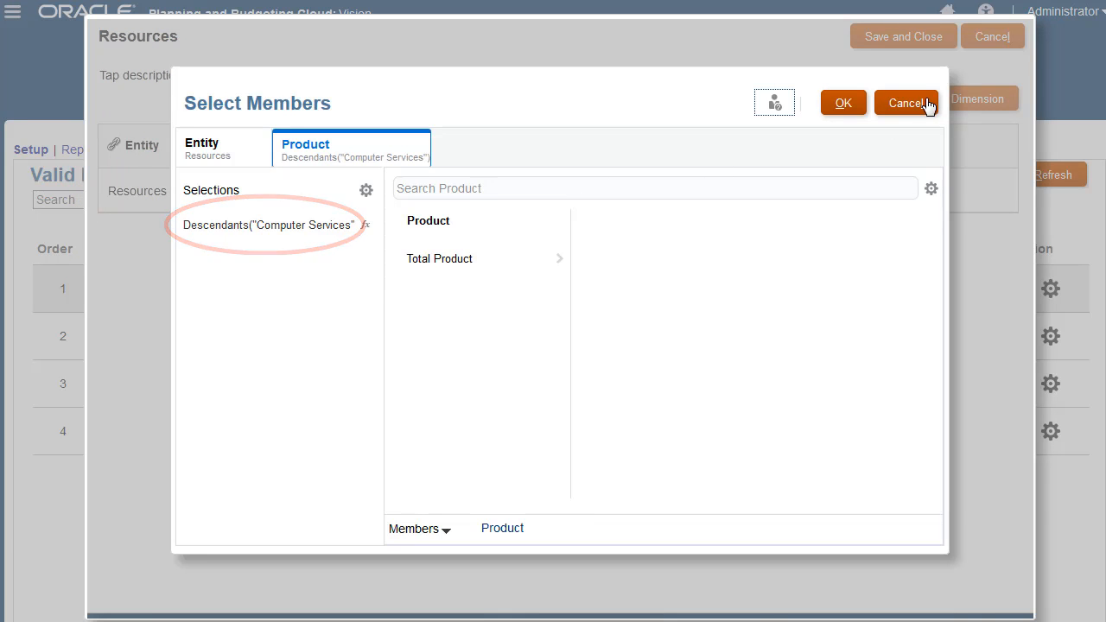
click(906, 103)
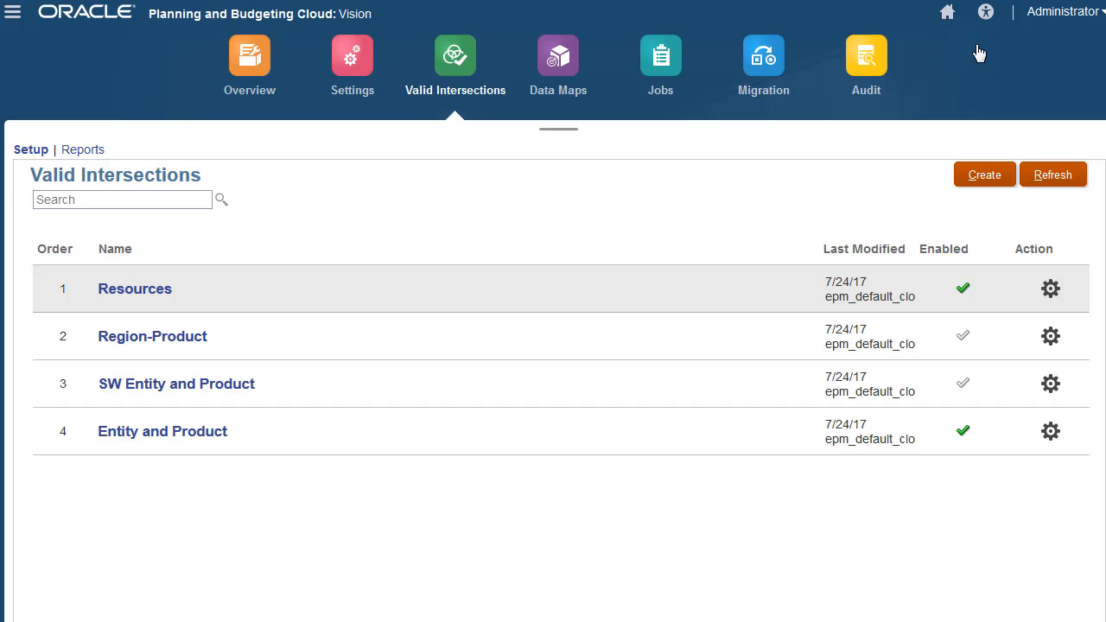
mouse_move(460, 435)
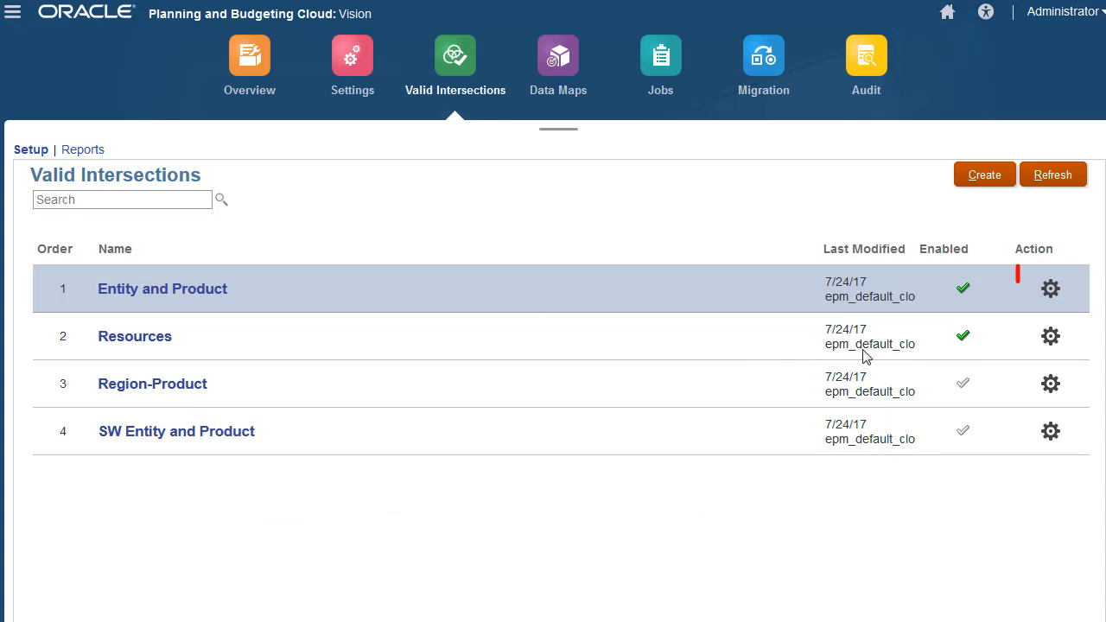
Move Entity and Product to order 1 and Resources to order 2 in the list
click(1051, 289)
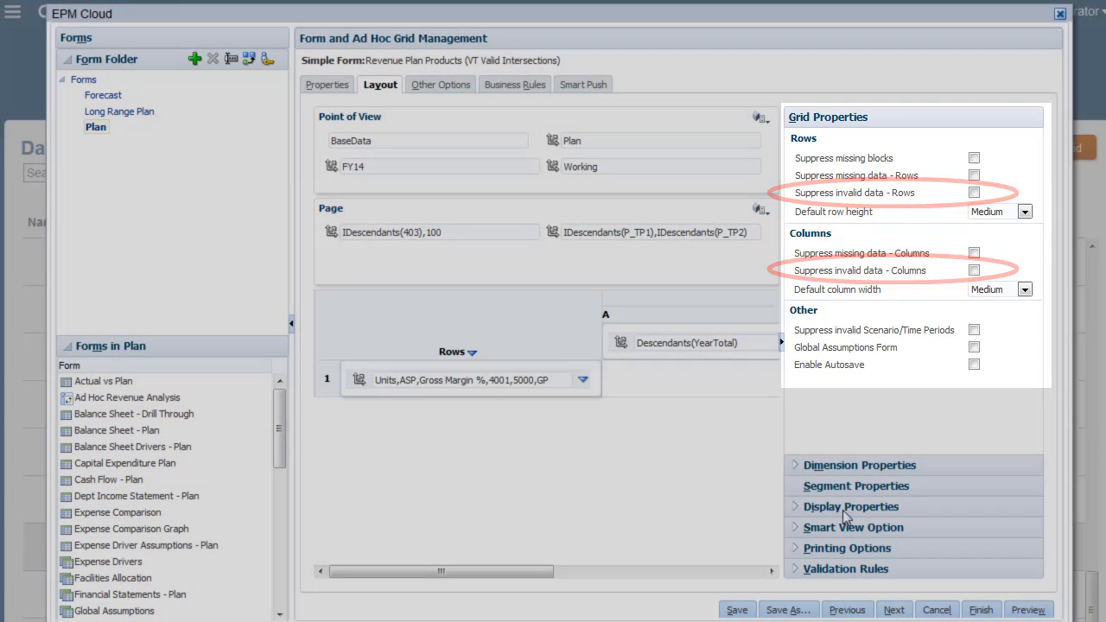
Close the form layout editor and go to the Data Entry form list
click(937, 608)
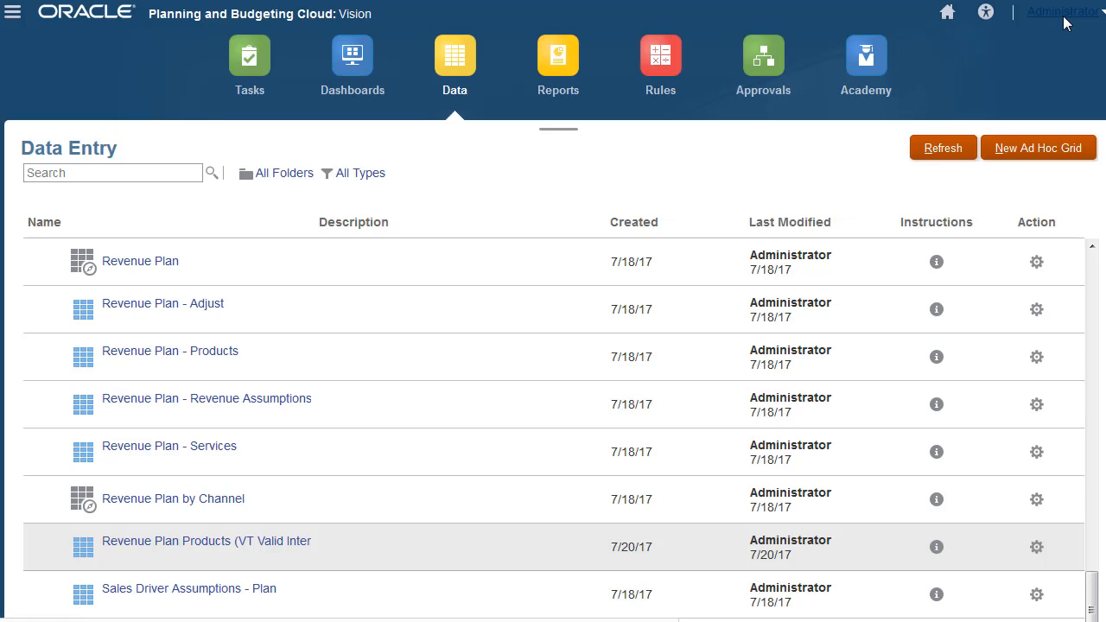
Open Revenue Plan Products (VT Valid Intersections), which flags Sales East/Software Suite as invalid
click(207, 541)
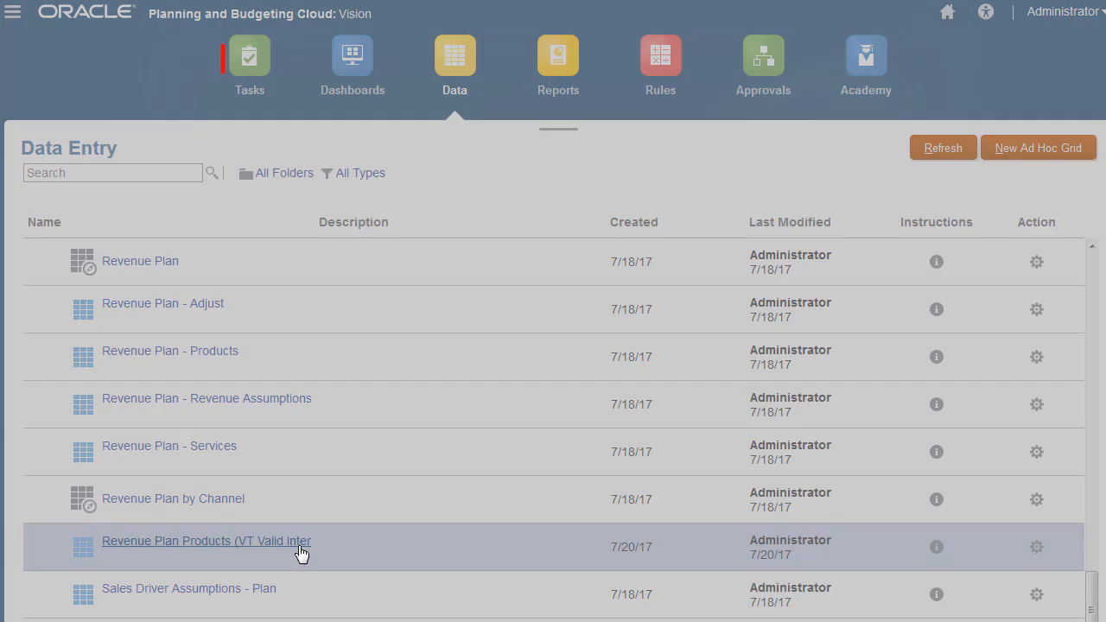
click(206, 539)
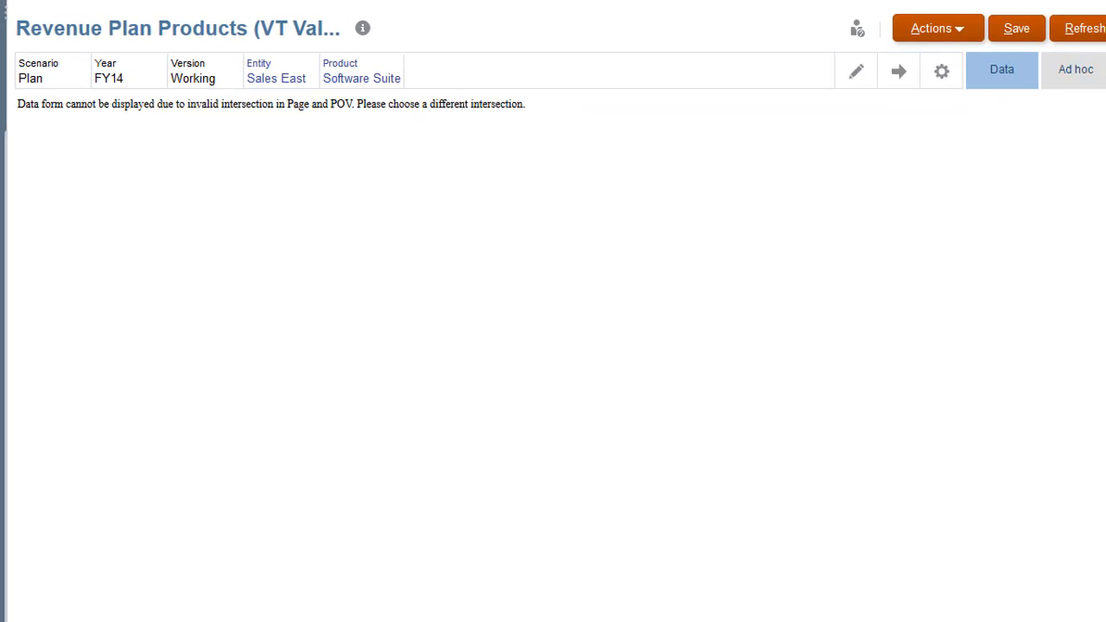
Set the Product POV to Product X and reload the grid to show Sales East data
click(361, 77)
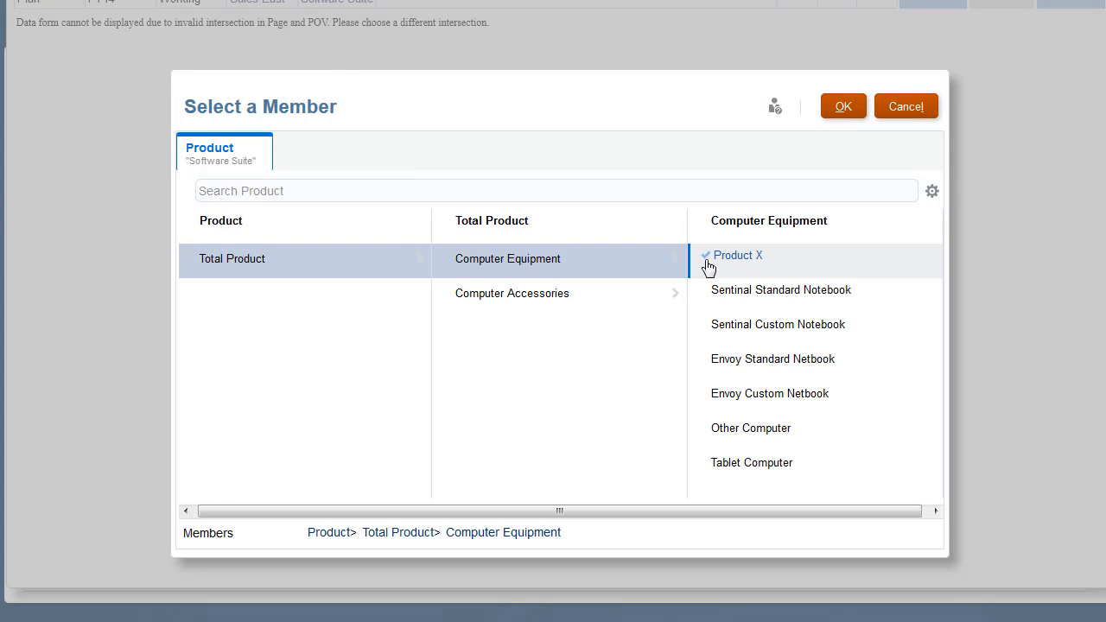
click(843, 106)
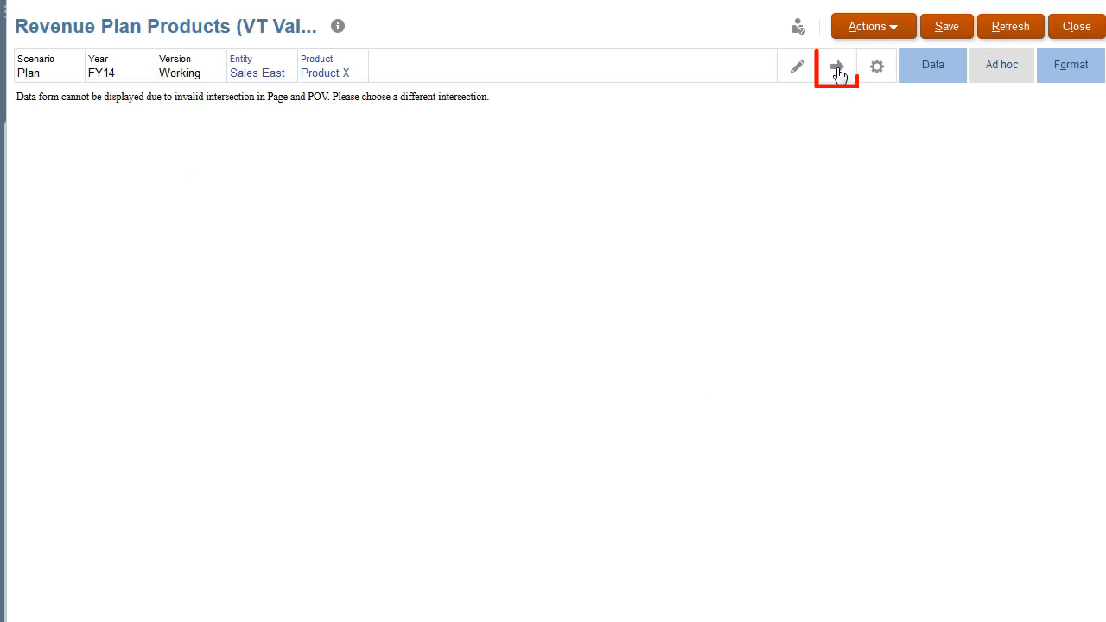
click(836, 66)
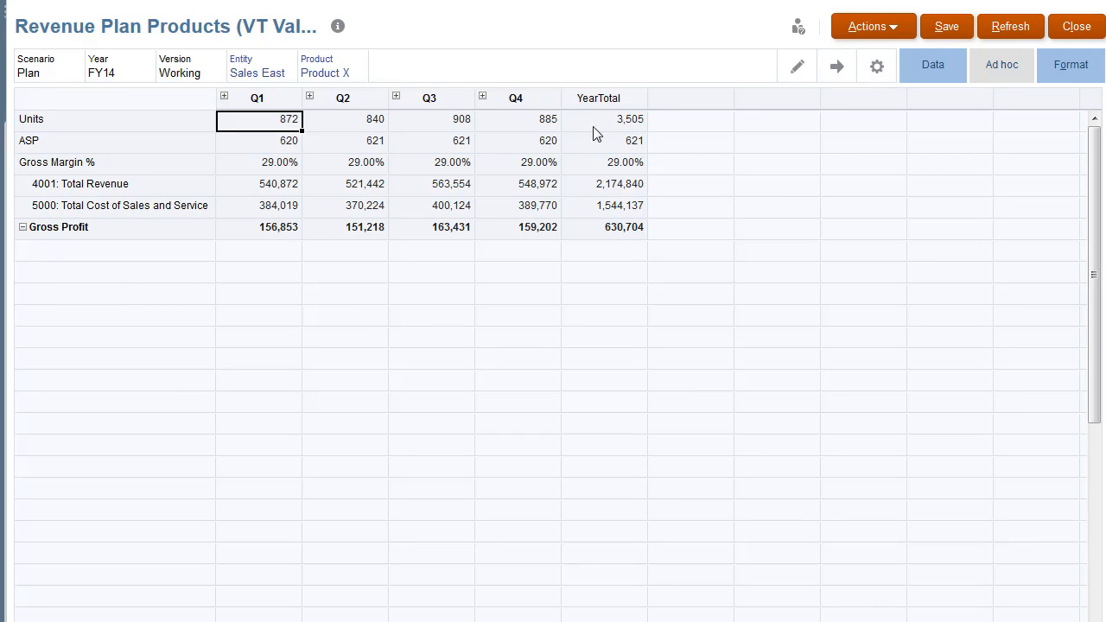
Set the Entity POV to International Sales
click(257, 73)
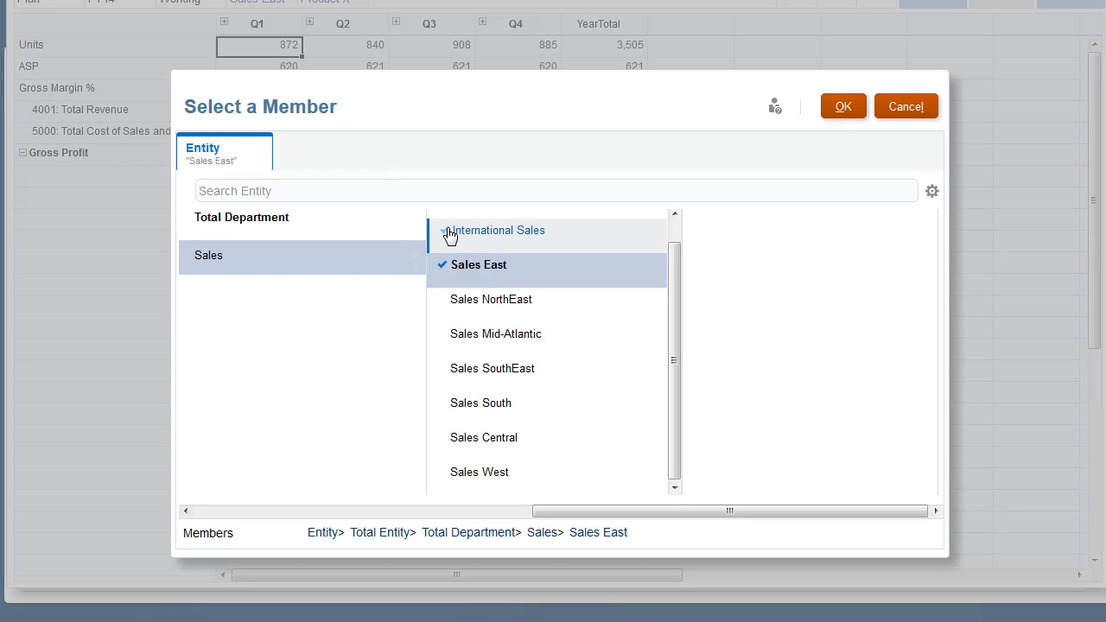
click(496, 230)
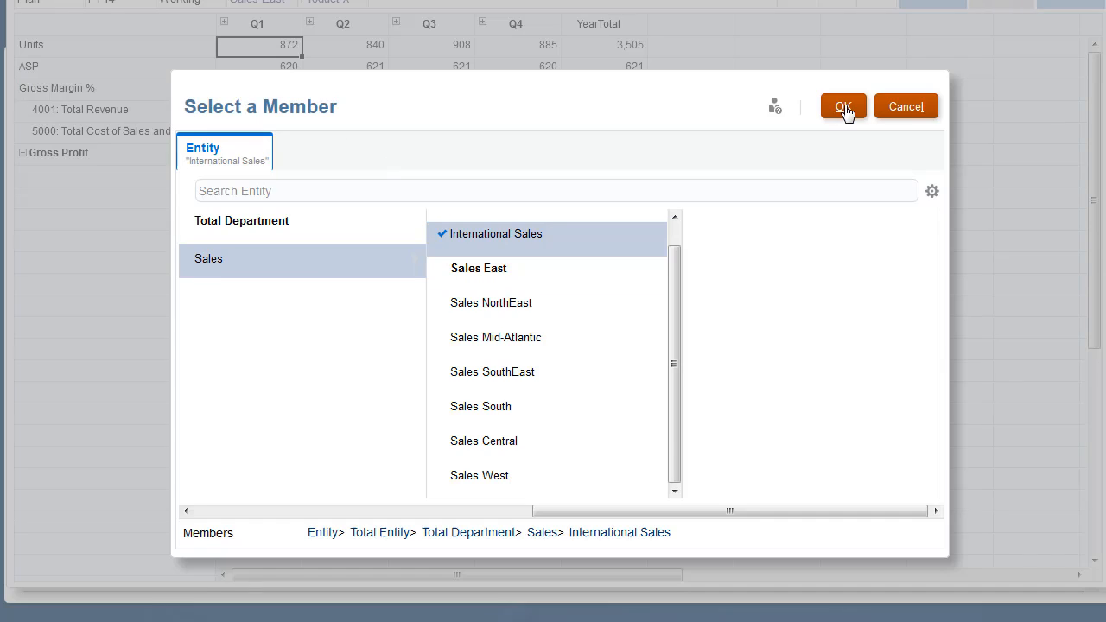
click(843, 105)
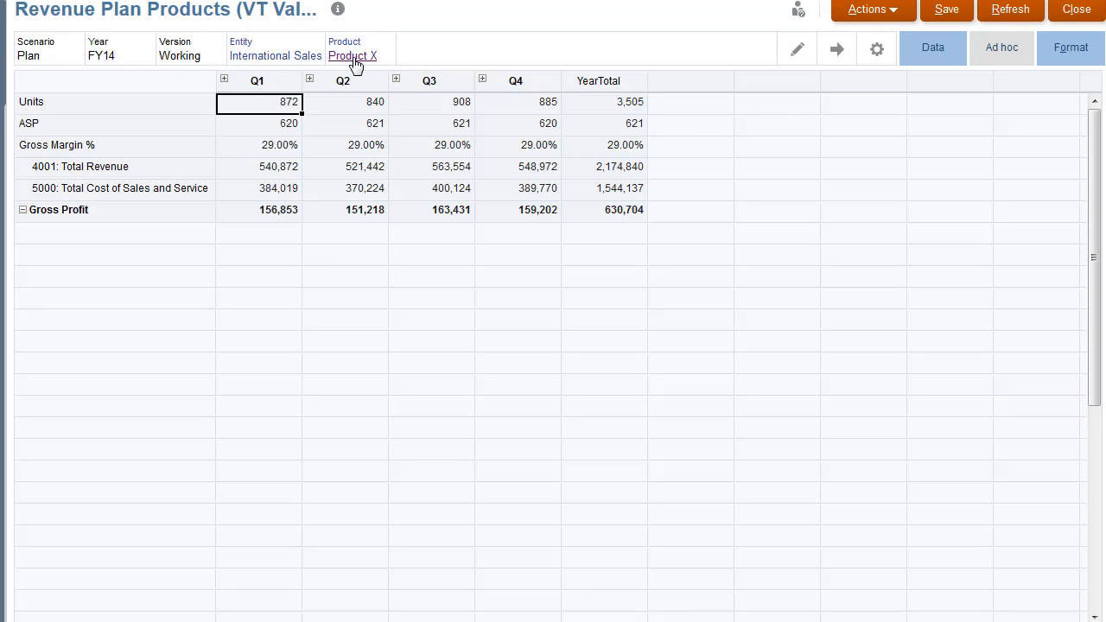
Set the Product POV to Game from Computer Accessories and reload the grid
click(353, 56)
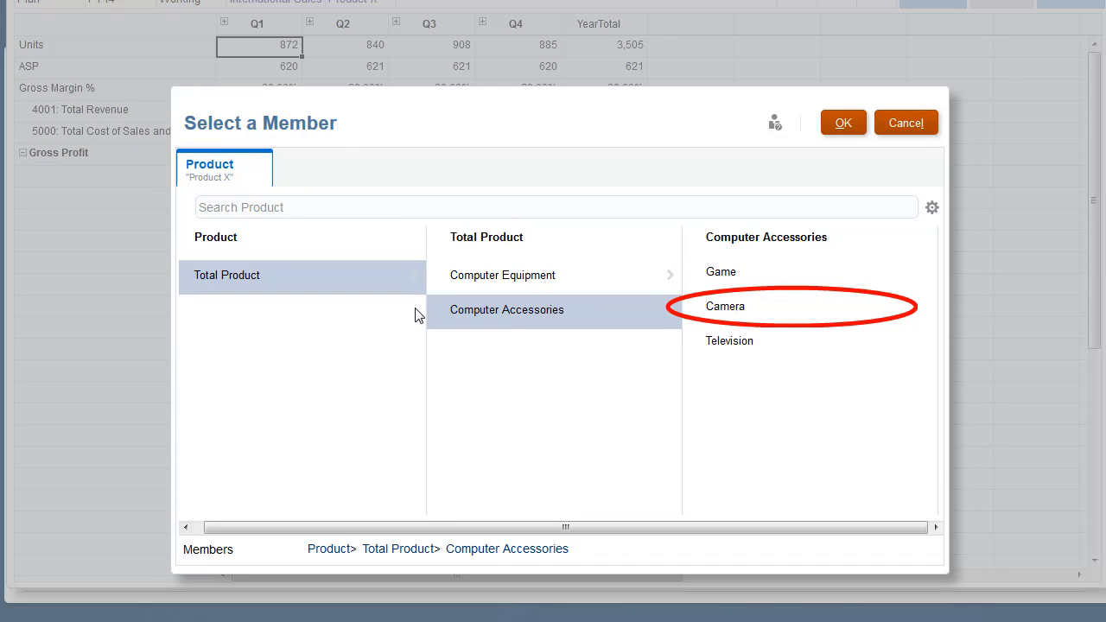
mouse_move(722, 271)
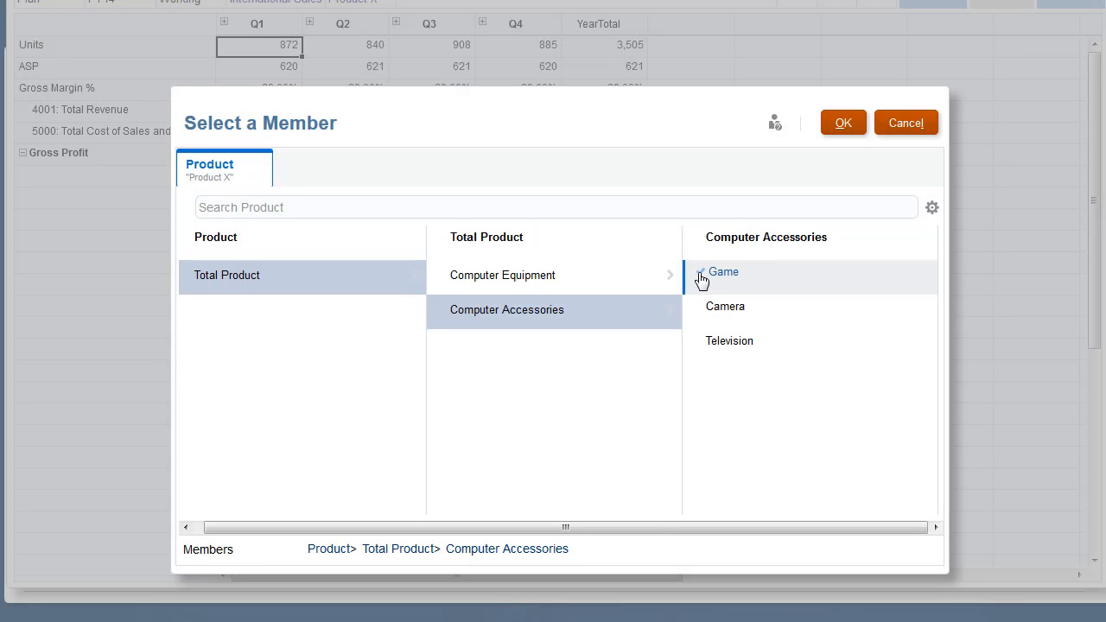
click(843, 121)
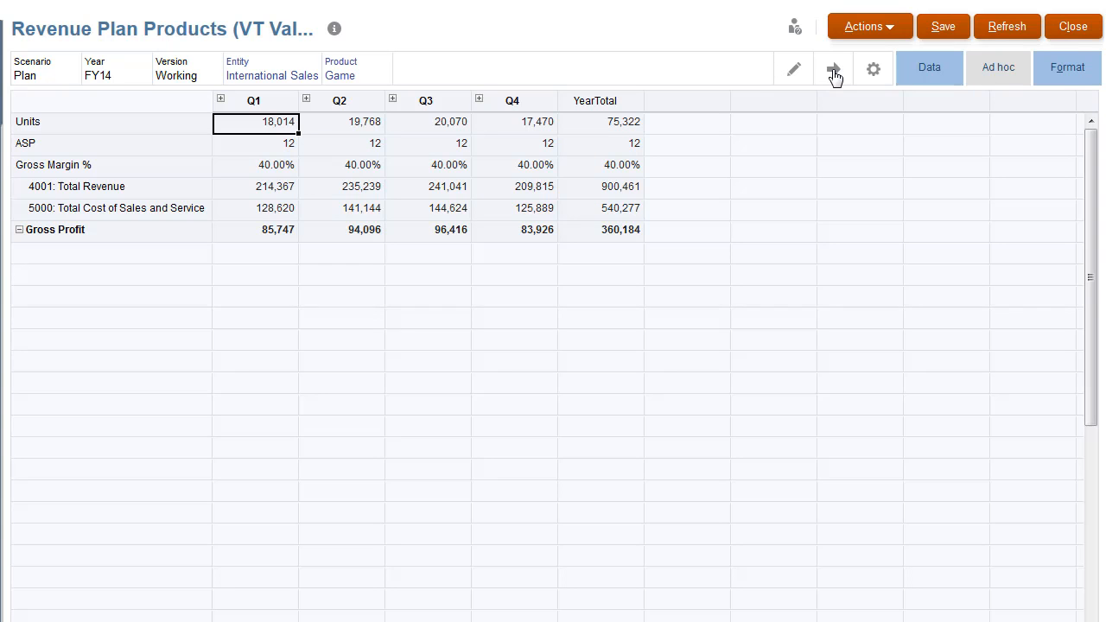
click(340, 76)
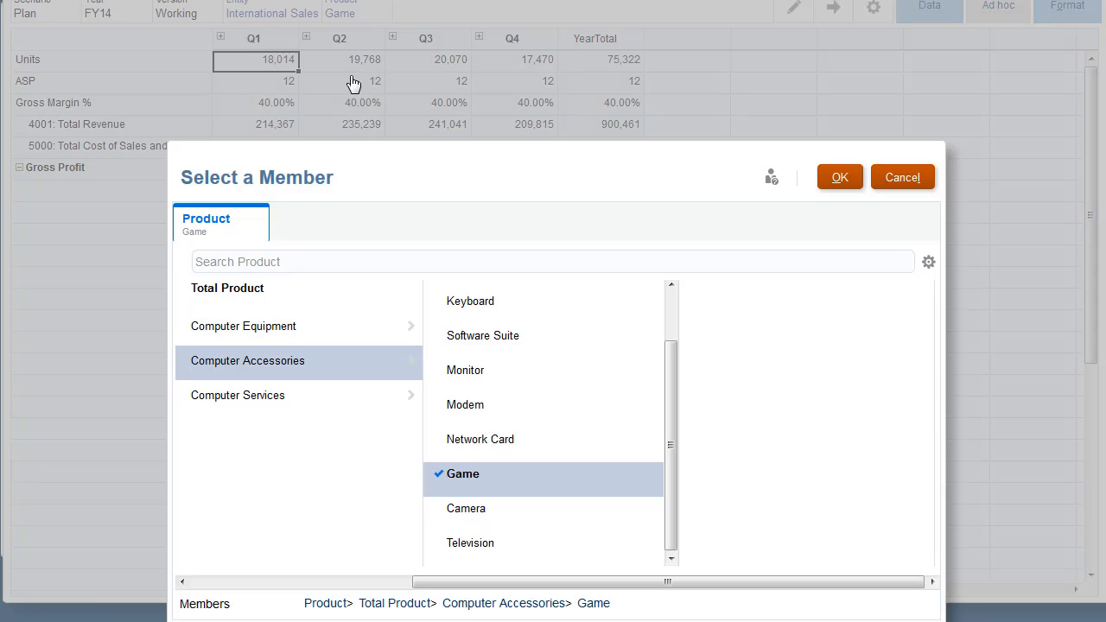
With Entity set to Resources, browse Total Product > Computer Services in the Product selector and cancel without choosing
scroll(down, 3)
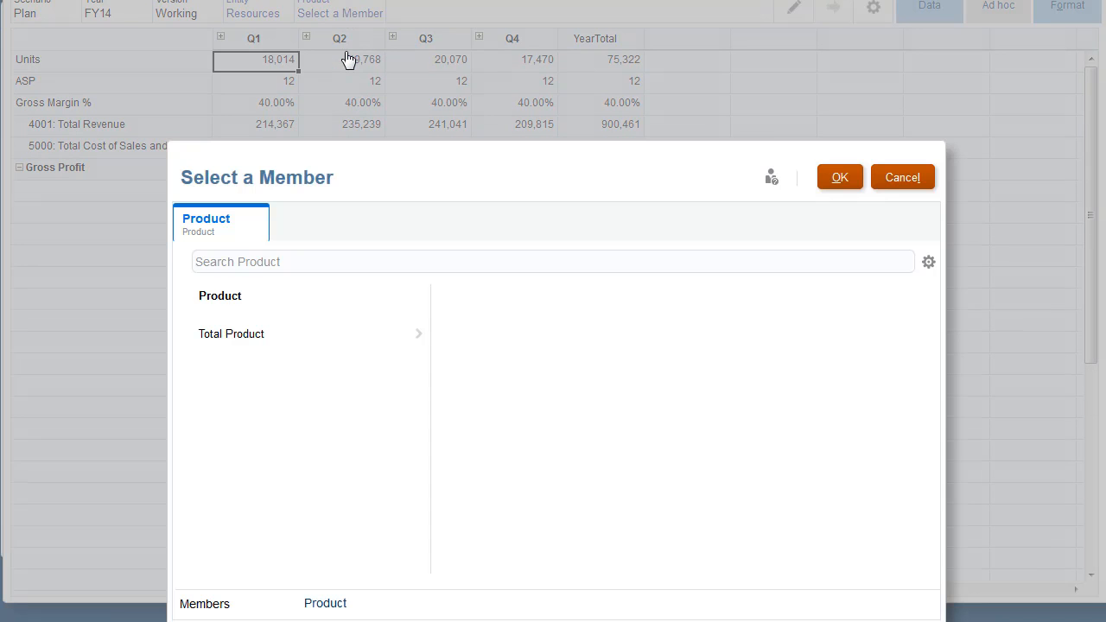
click(232, 334)
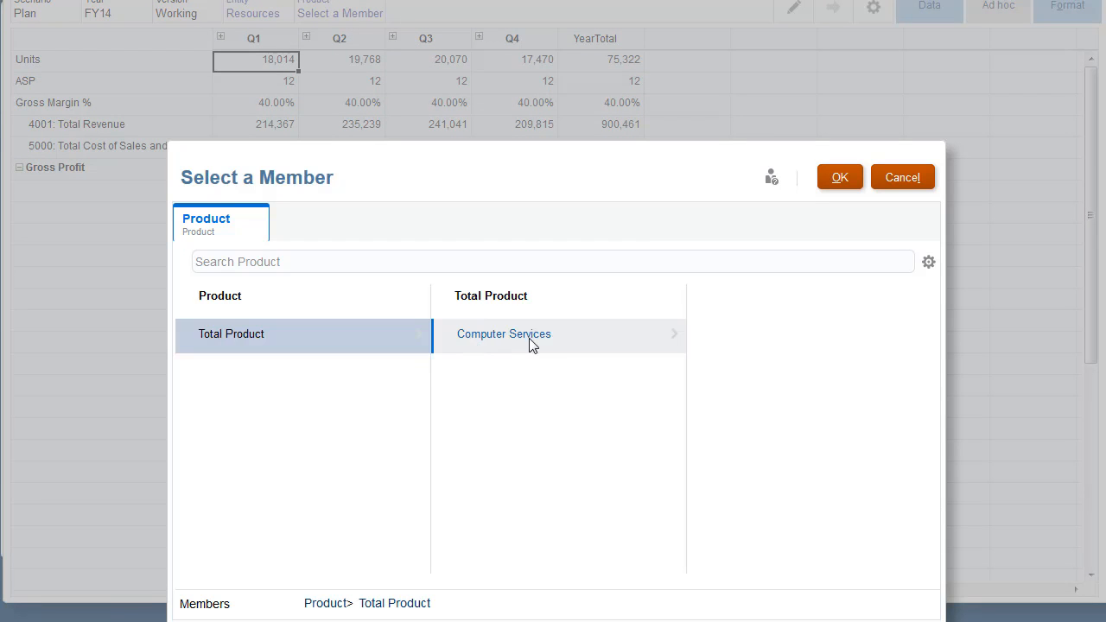
click(505, 334)
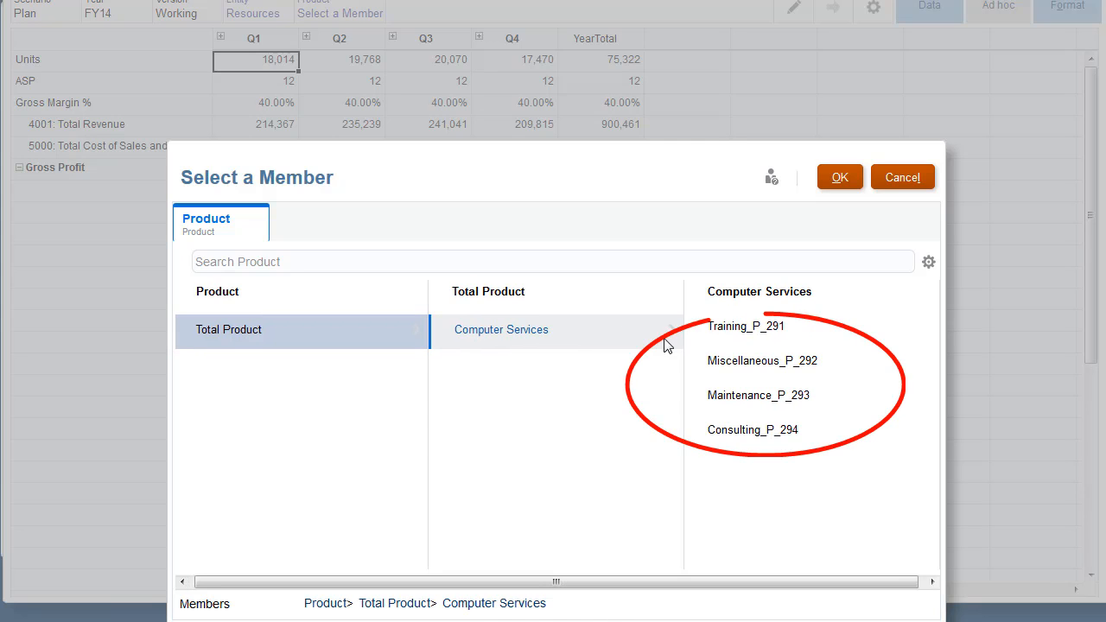
click(498, 328)
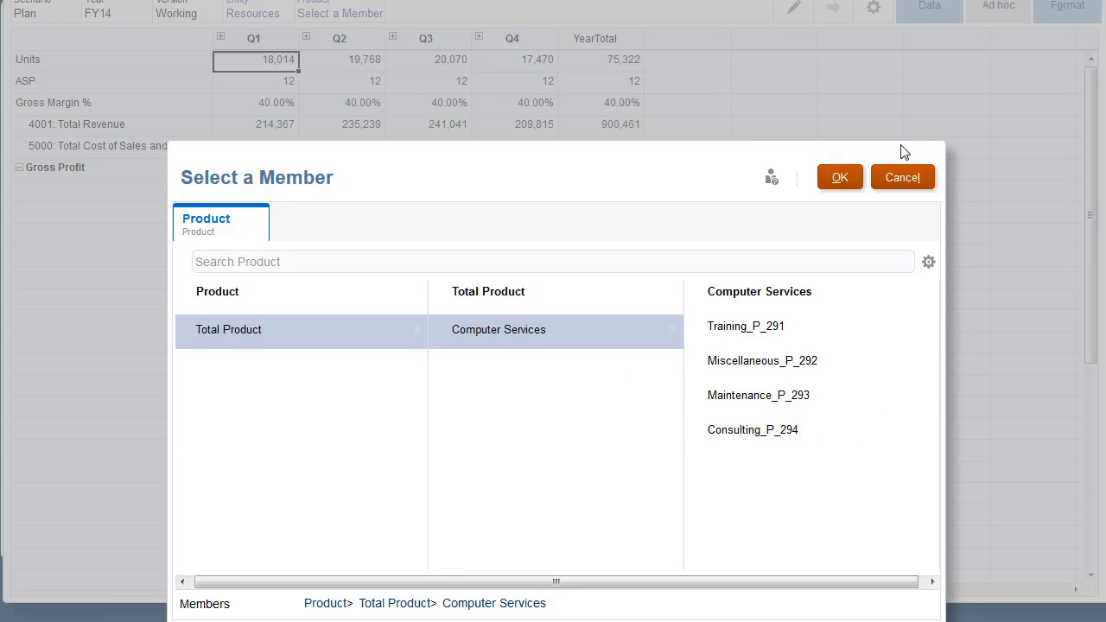
click(902, 176)
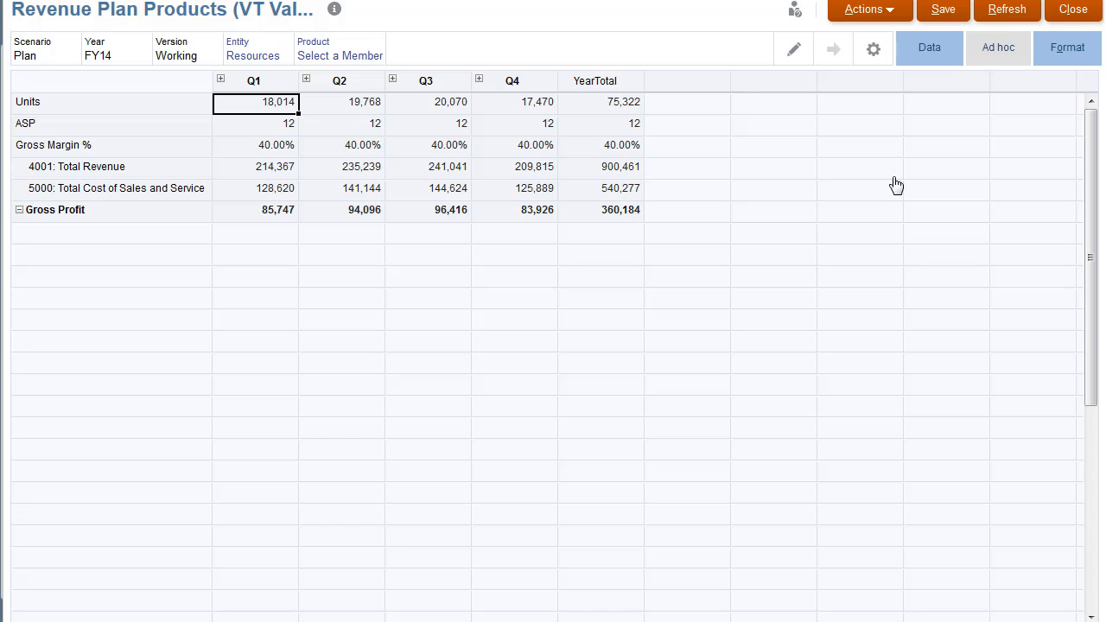